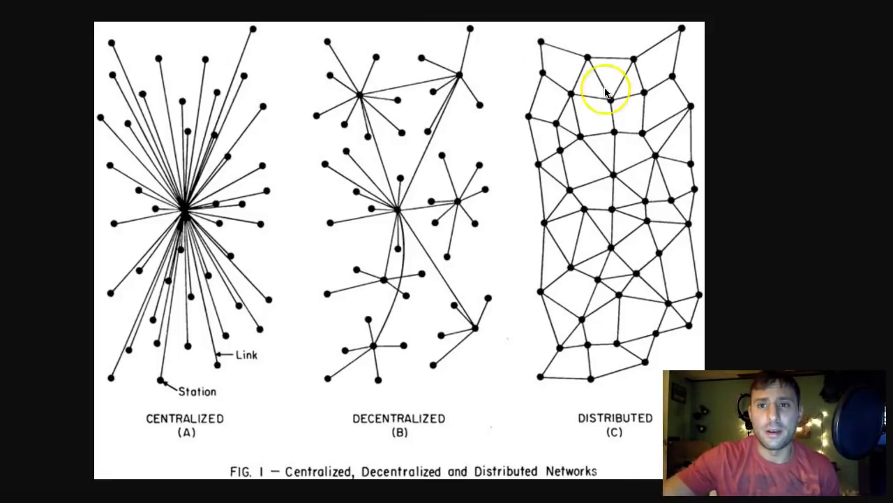
pyautogui.moveTo(731, 103)
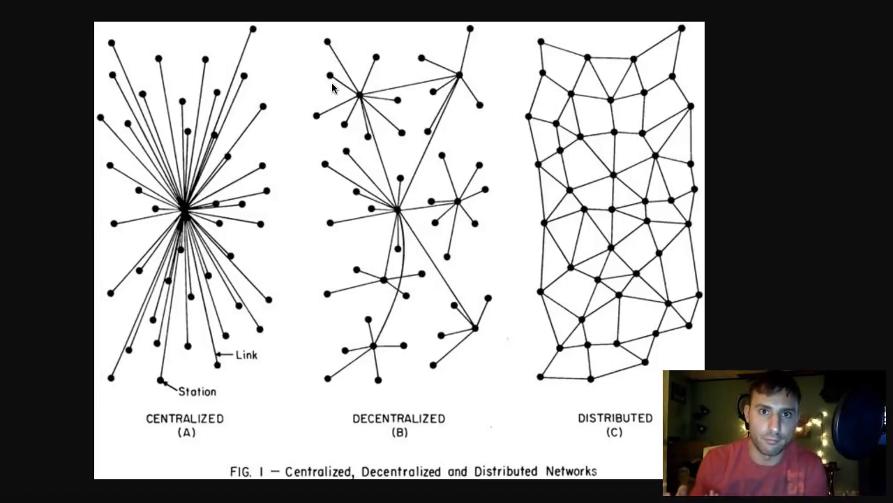
# Read down through the Wired SingularityNET ICO article body
pyautogui.click(380, 105)
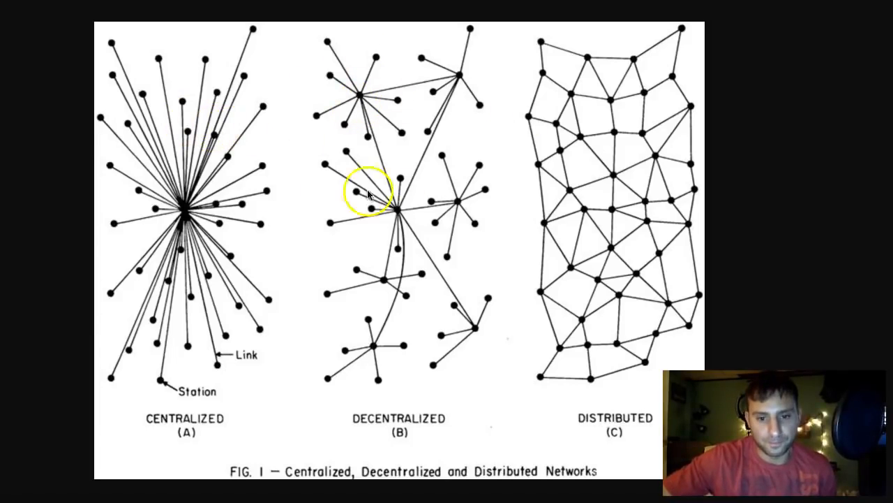
pyautogui.moveTo(324, 137)
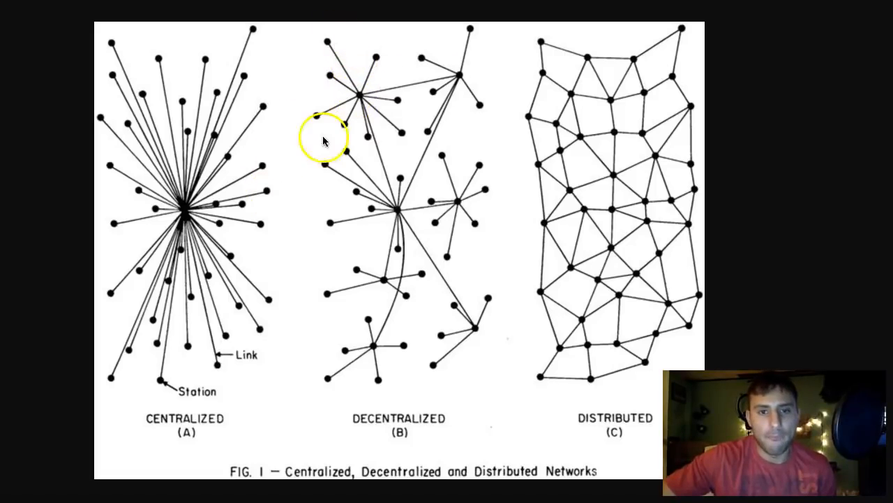
pyautogui.moveTo(435, 230)
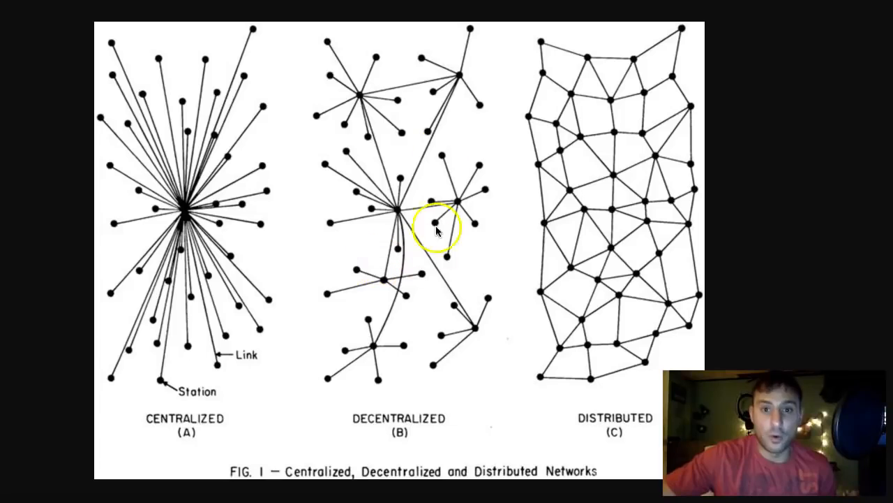
pyautogui.moveTo(377, 63)
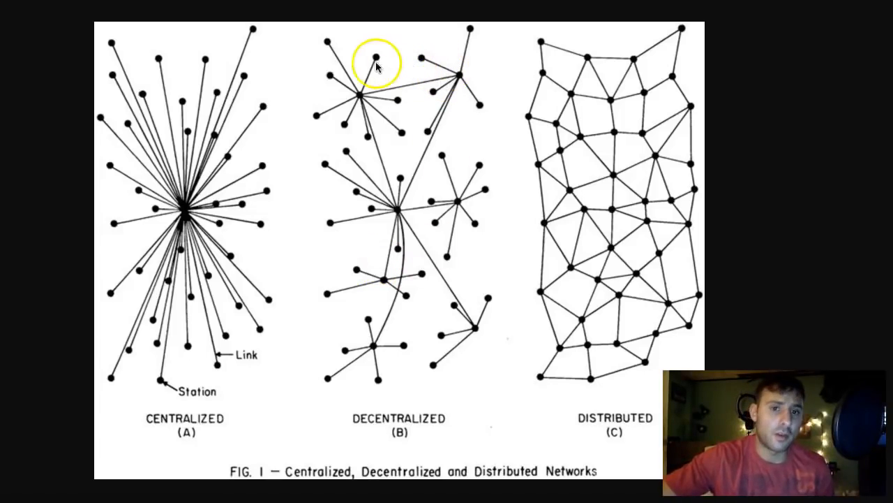
pyautogui.moveTo(185, 189)
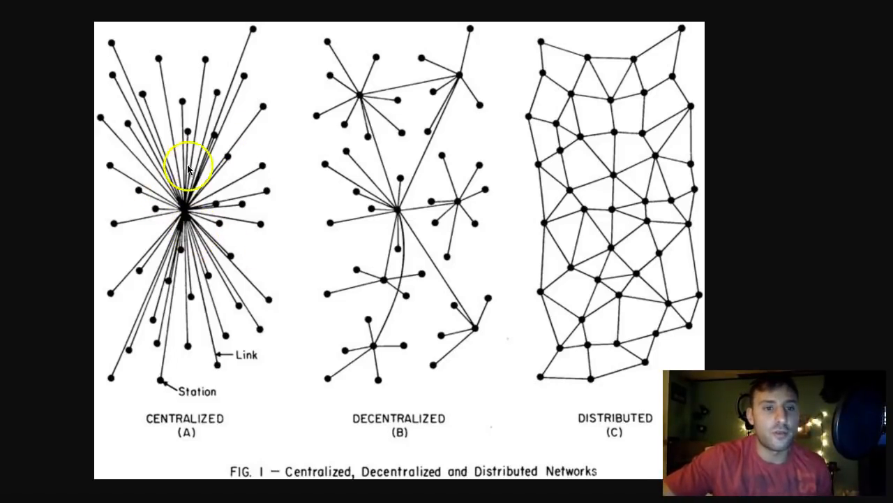
pyautogui.moveTo(212, 268)
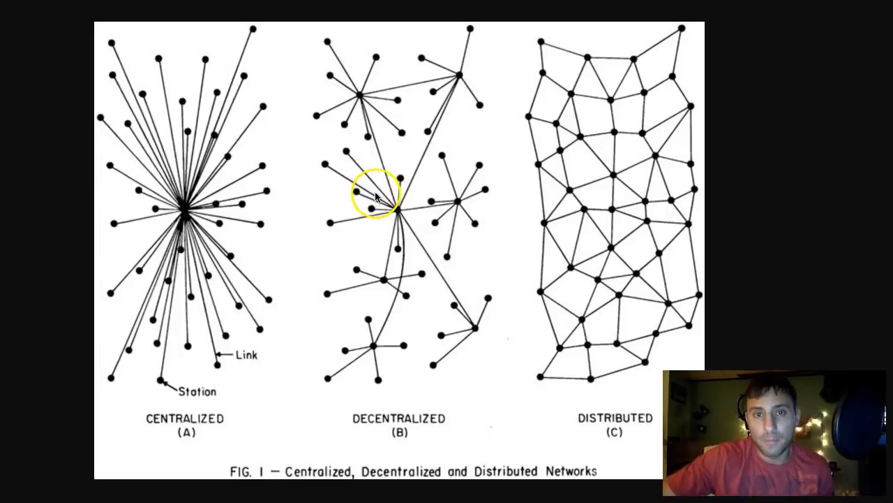
pyautogui.moveTo(432, 167)
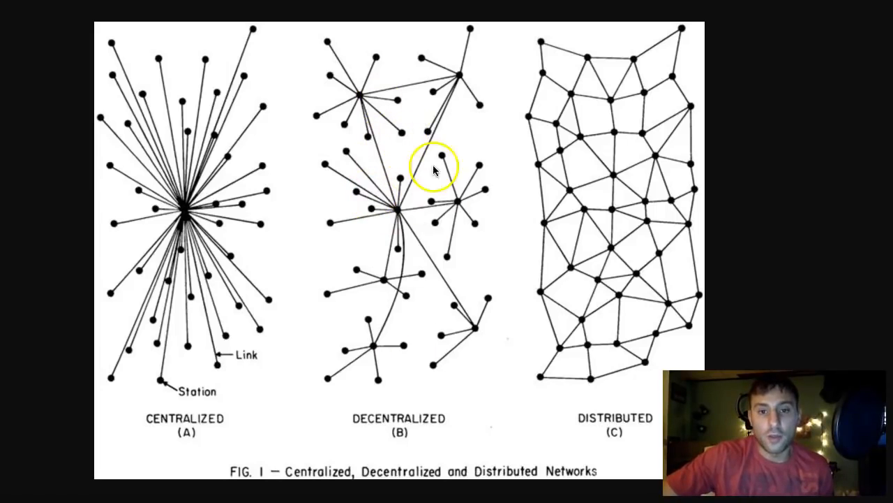
pyautogui.moveTo(380, 224)
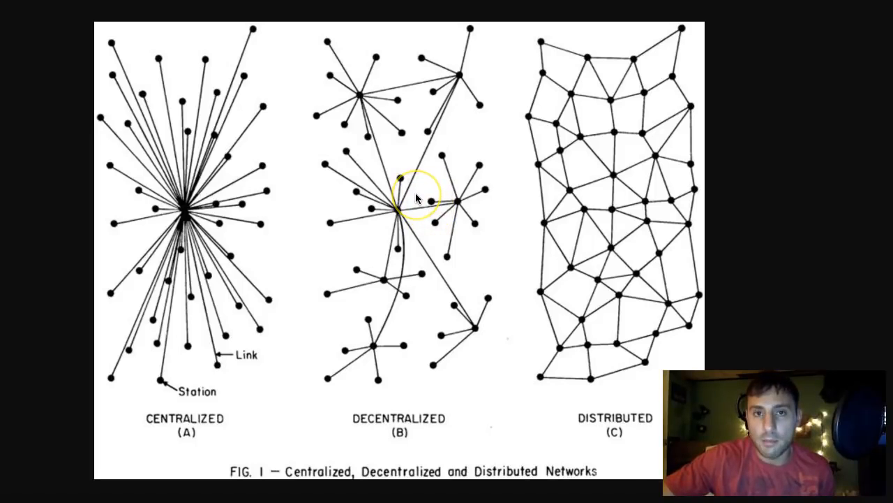
pyautogui.moveTo(444, 272)
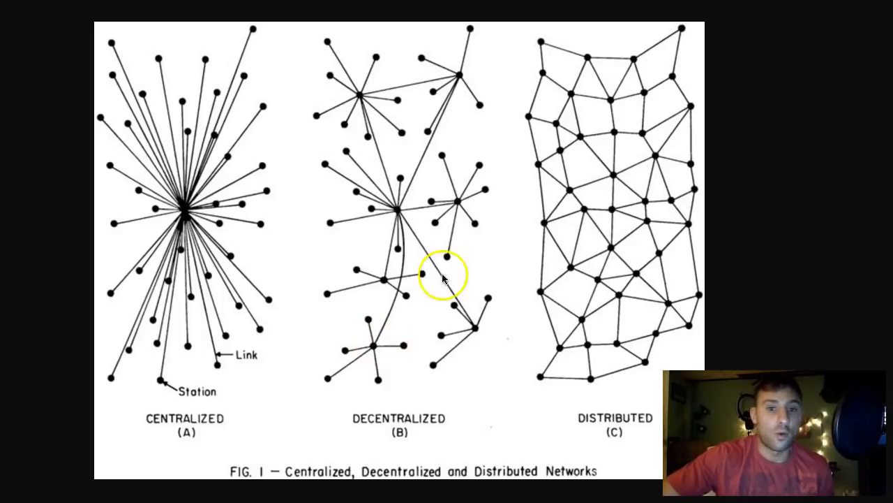
pyautogui.moveTo(362, 79)
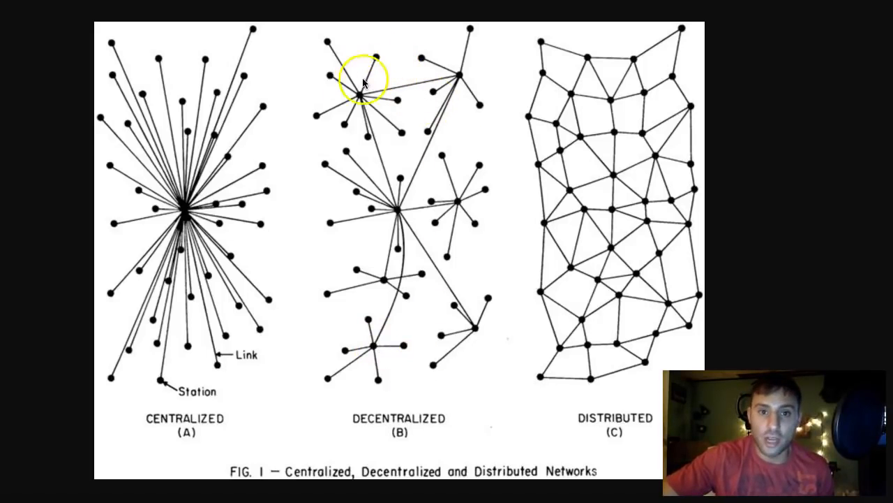
pyautogui.moveTo(407, 59)
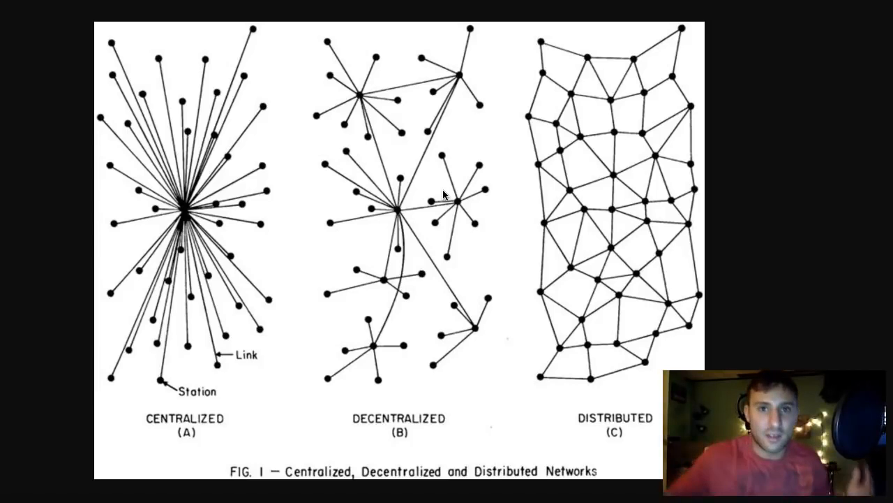
pyautogui.click(440, 189)
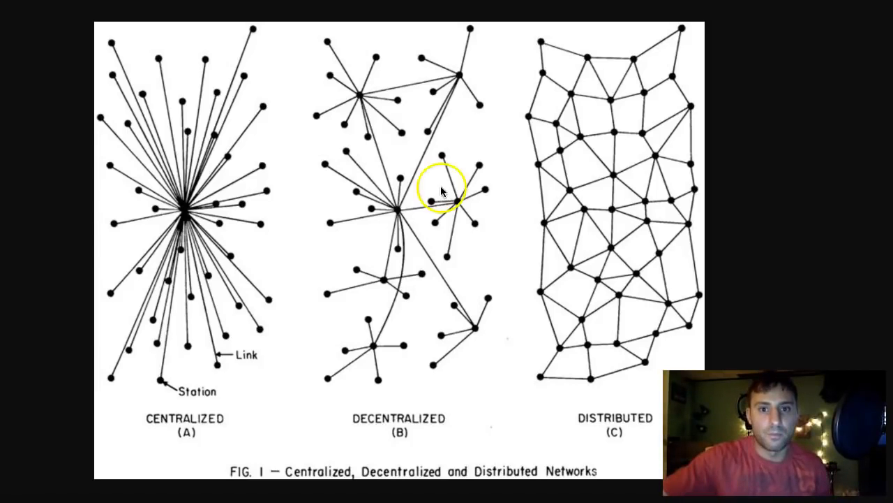
pyautogui.moveTo(394, 114)
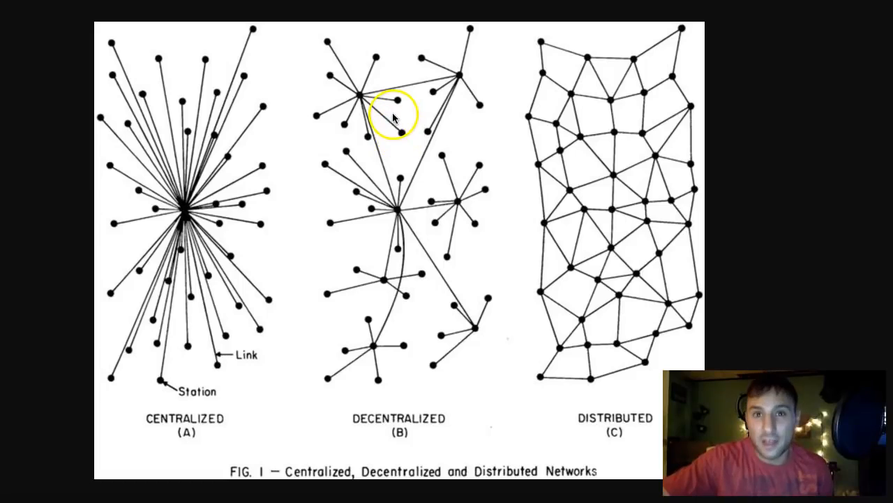
pyautogui.moveTo(196, 216)
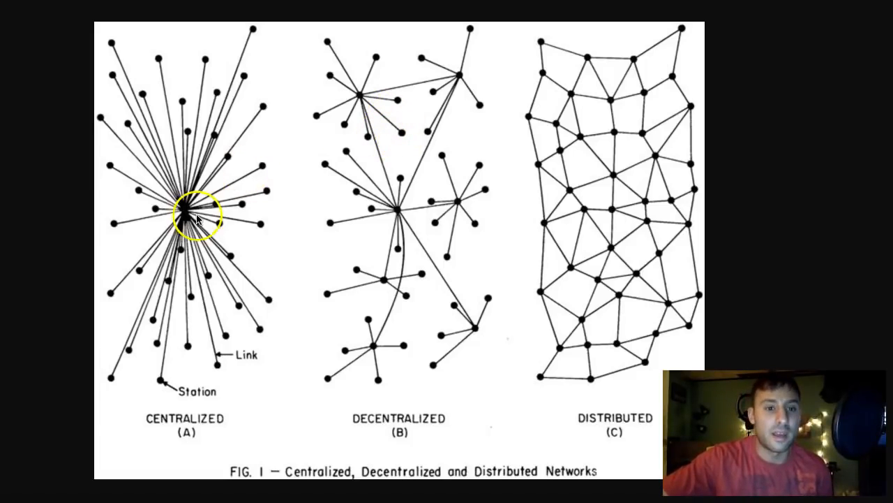
pyautogui.moveTo(440, 155)
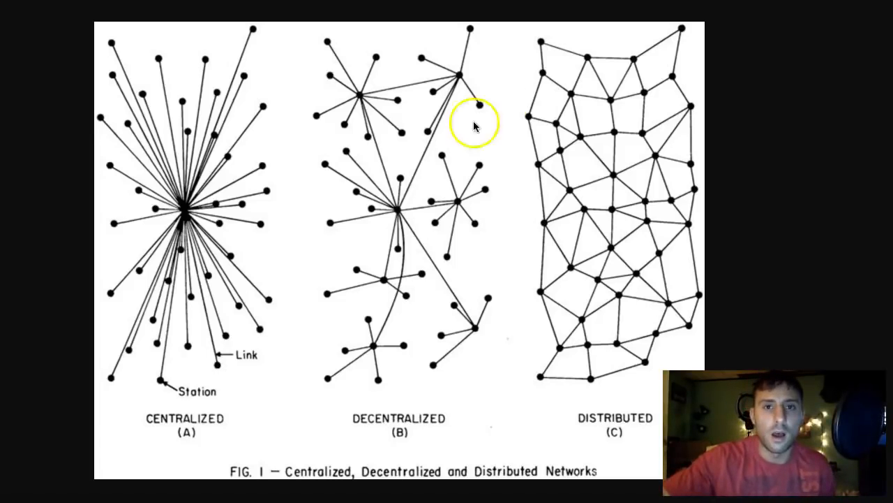
pyautogui.moveTo(499, 70)
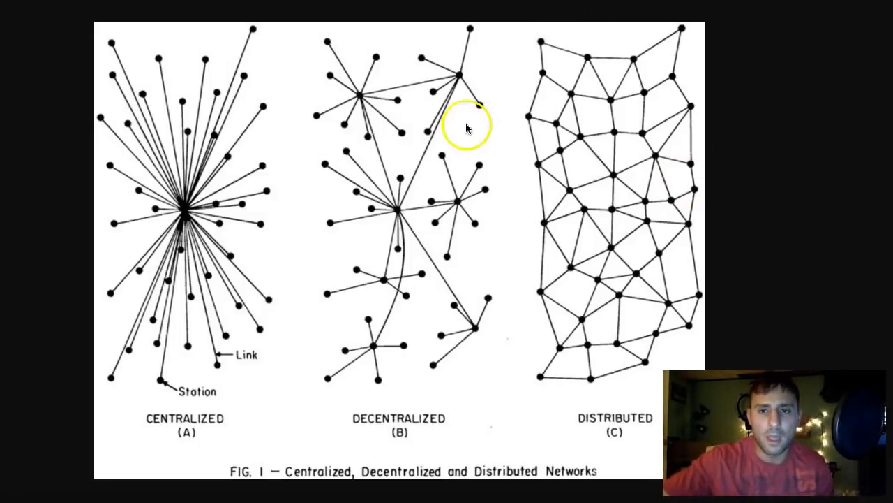
pyautogui.moveTo(363, 39)
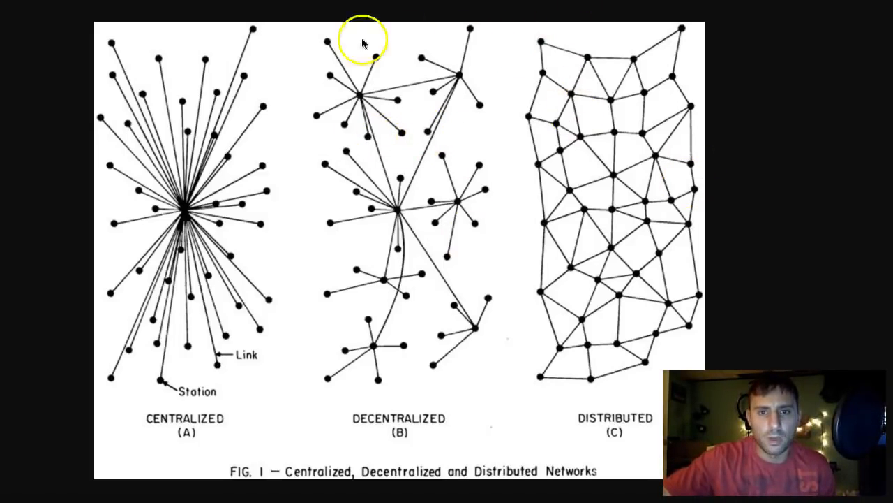
pyautogui.moveTo(179, 45)
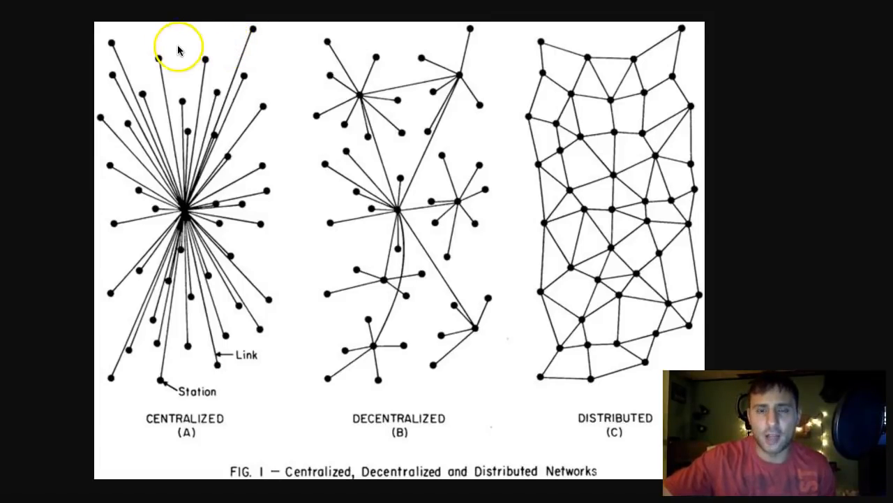
pyautogui.moveTo(391, 67)
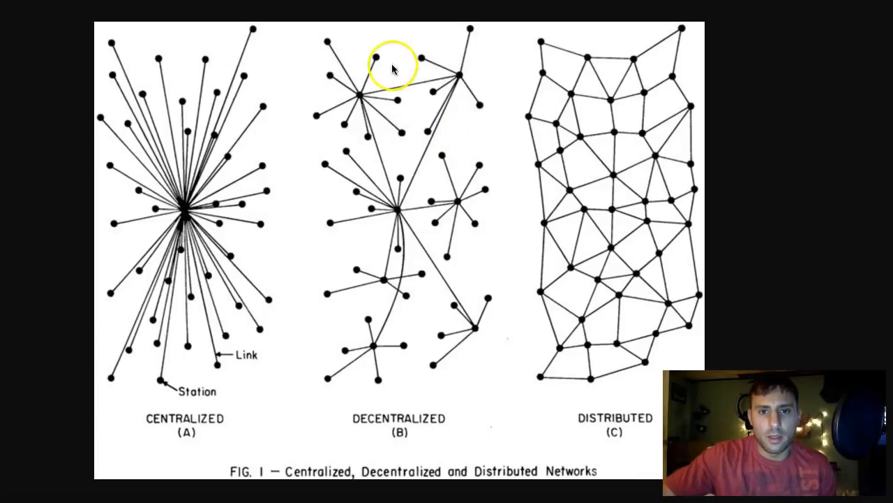
pyautogui.moveTo(597, 265)
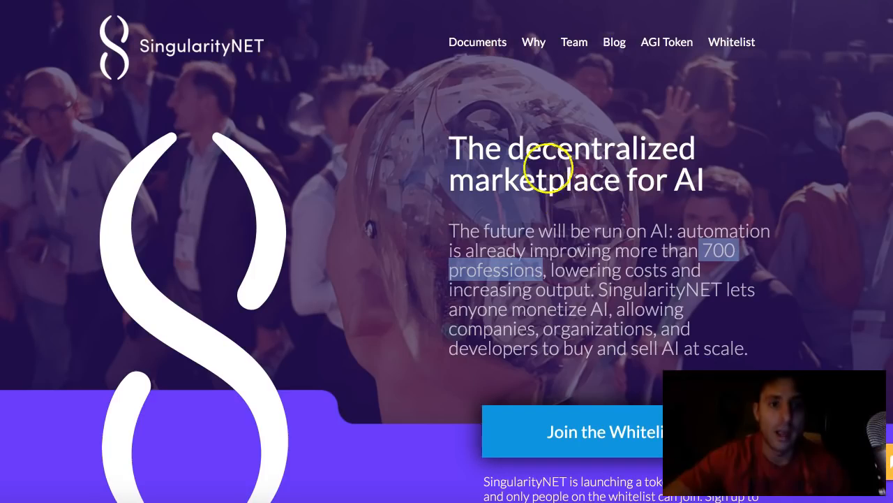
pyautogui.moveTo(543, 61)
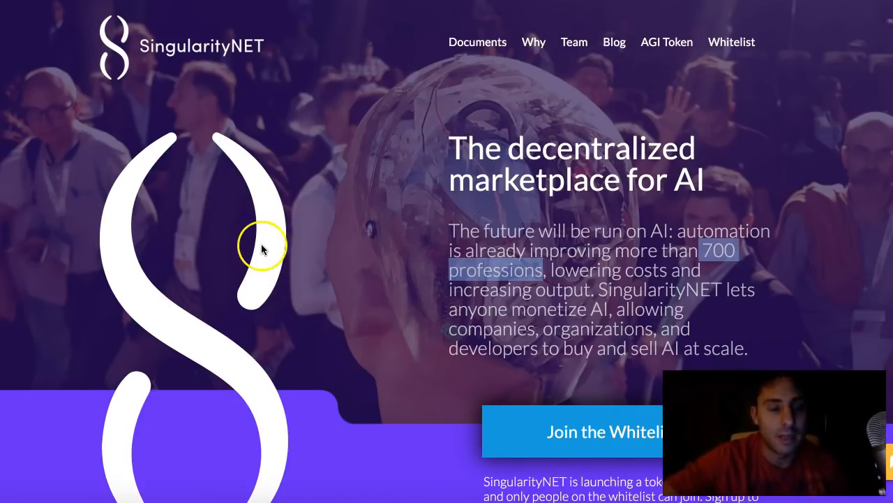
pyautogui.moveTo(293, 120)
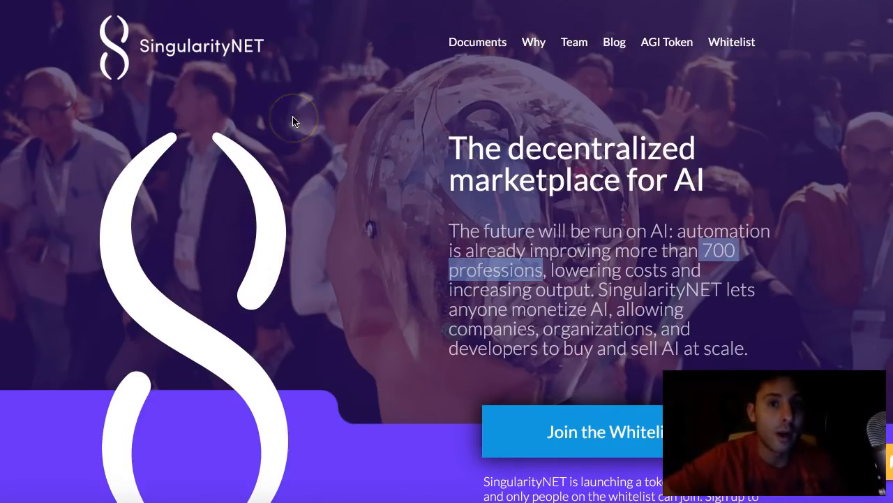
pyautogui.moveTo(475, 147)
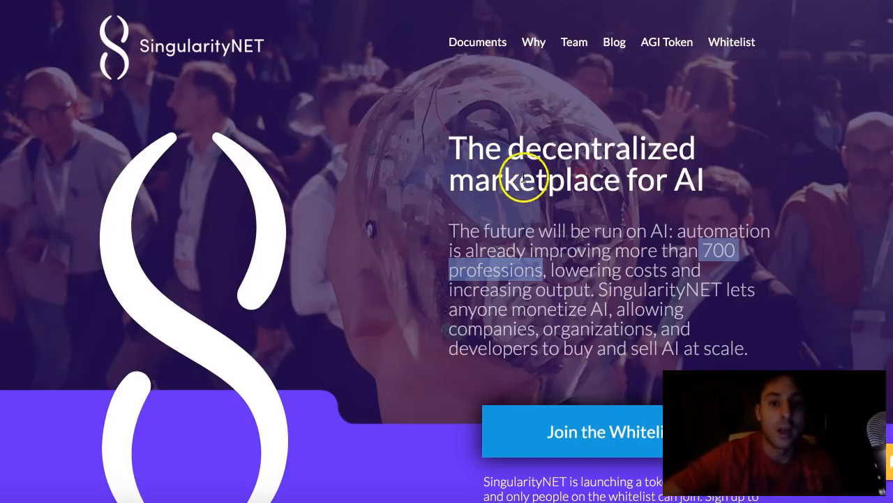
pyautogui.scroll(-3)
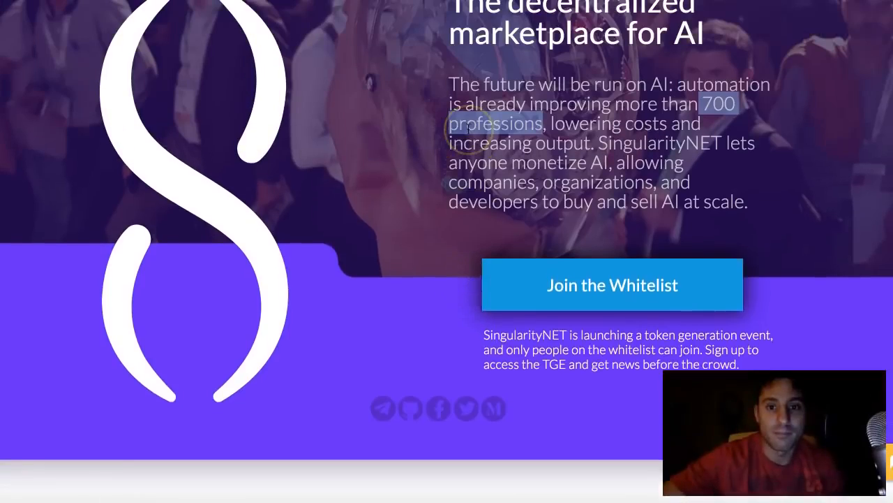
pyautogui.scroll(3)
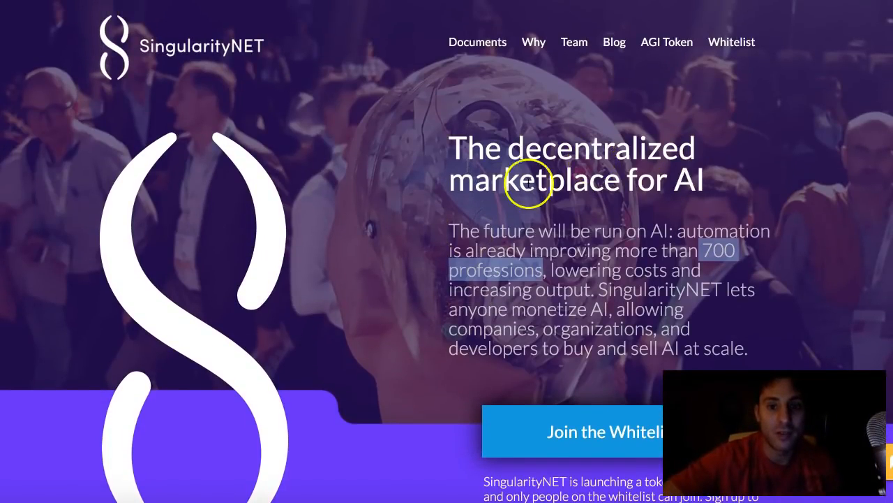
pyautogui.moveTo(687, 170)
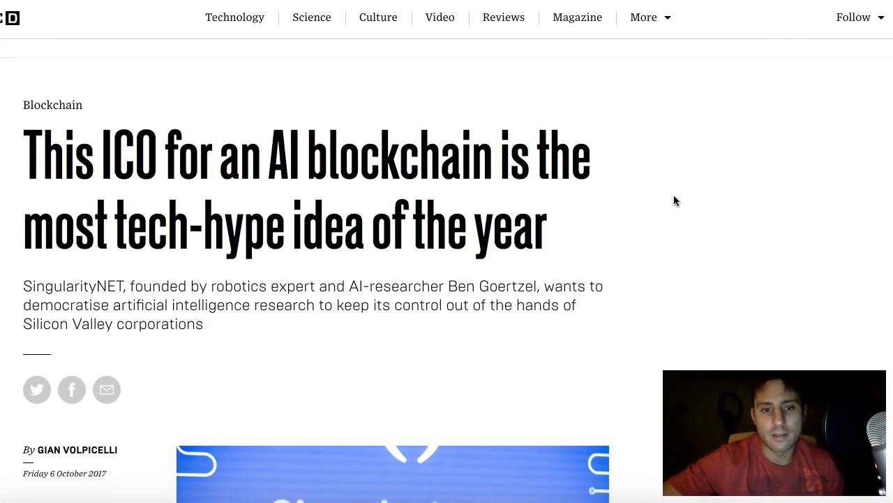
pyautogui.scroll(-3)
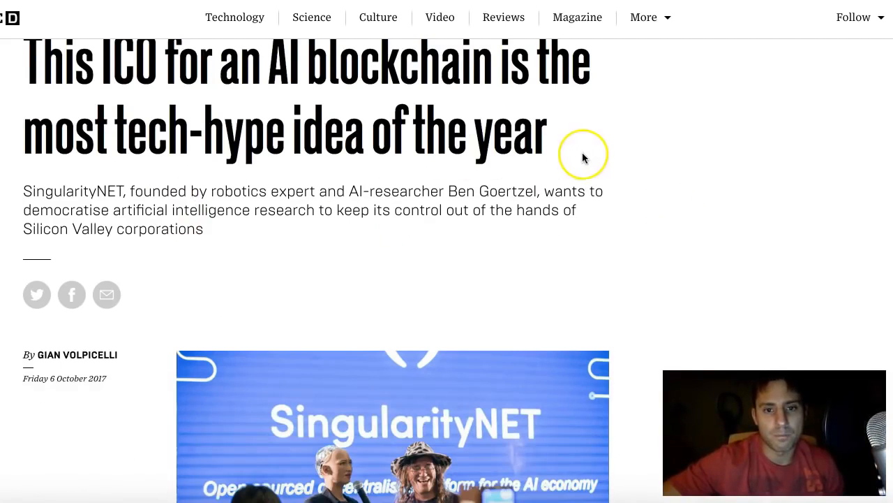
pyautogui.scroll(-3)
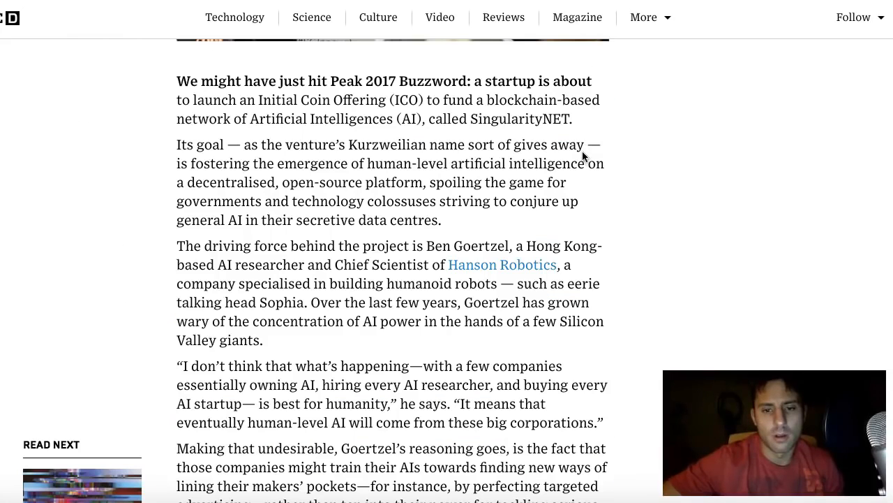
pyautogui.moveTo(585, 148)
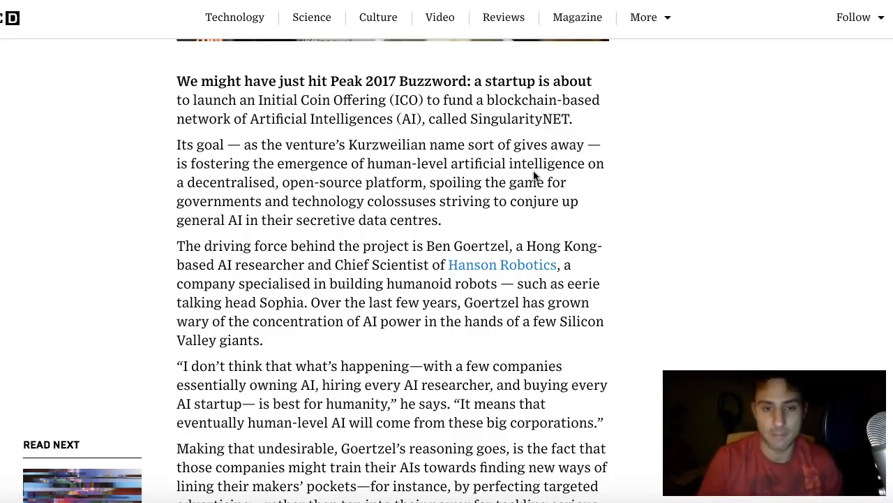
pyautogui.scroll(-3)
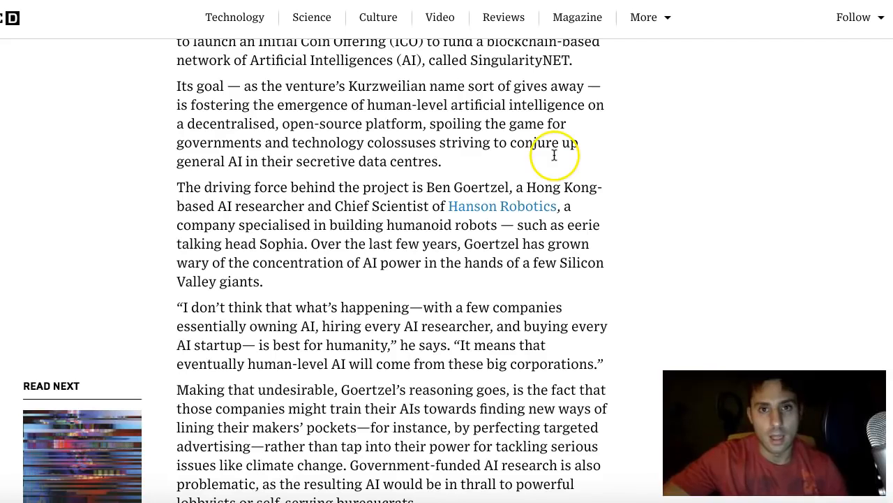
pyautogui.moveTo(556, 153)
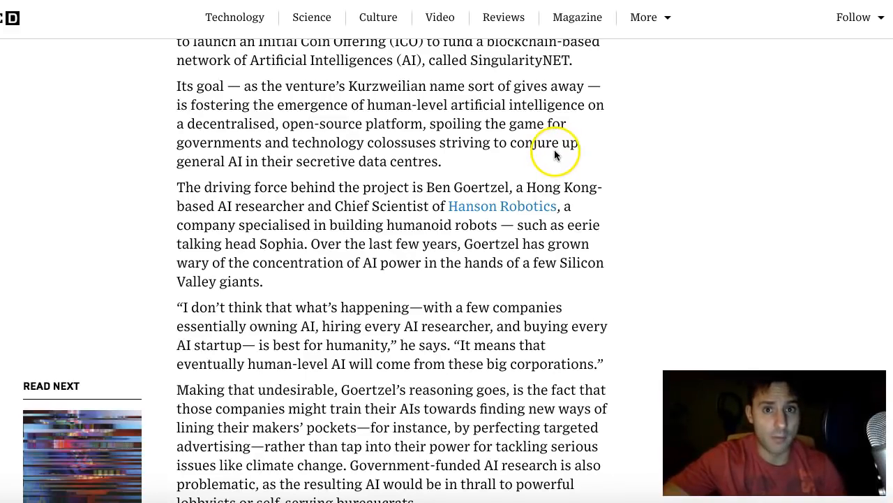
pyautogui.scroll(-3)
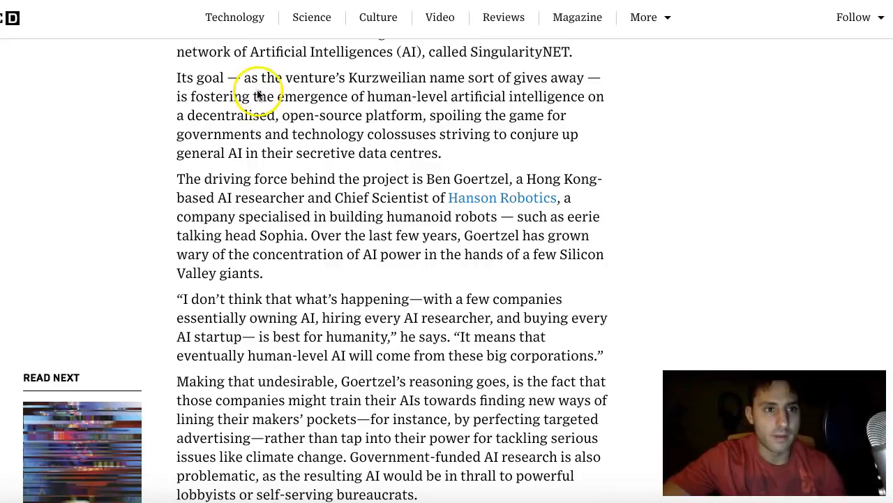
pyautogui.scroll(-3)
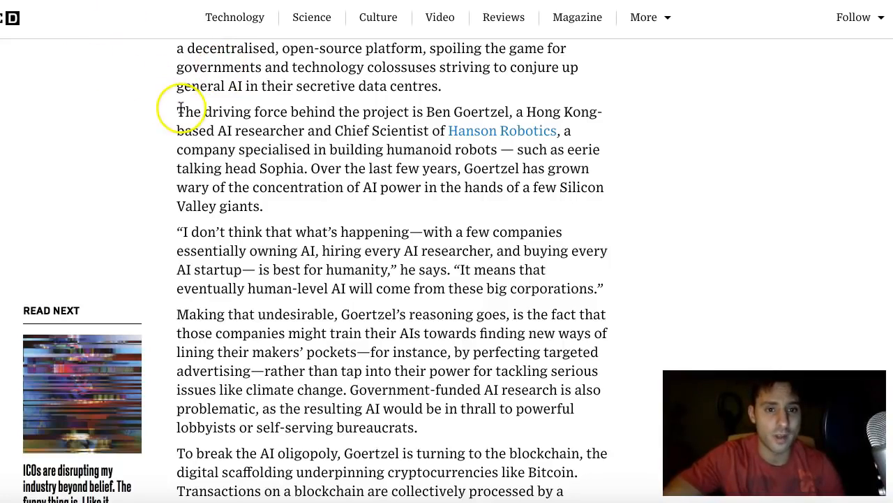
pyautogui.scroll(-3)
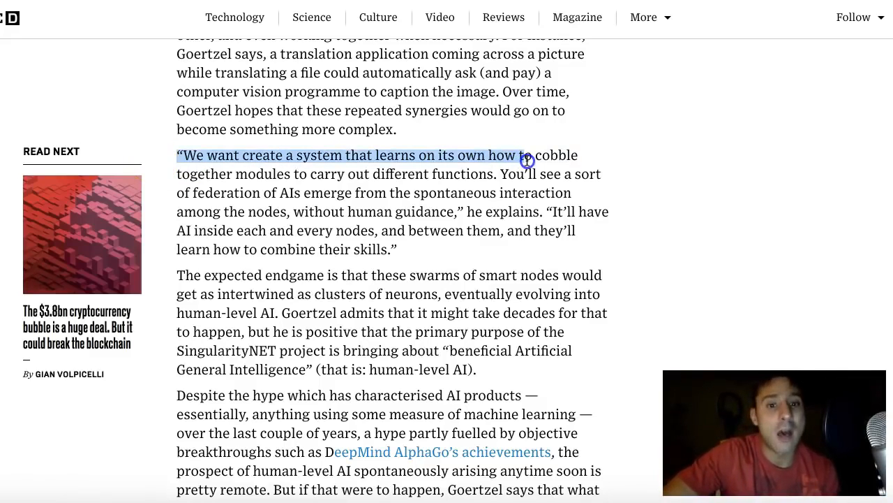
# Highlight the quotes on a system learning on its own and AI inside every node
pyautogui.moveTo(528, 160); pyautogui.dragTo(522, 173)
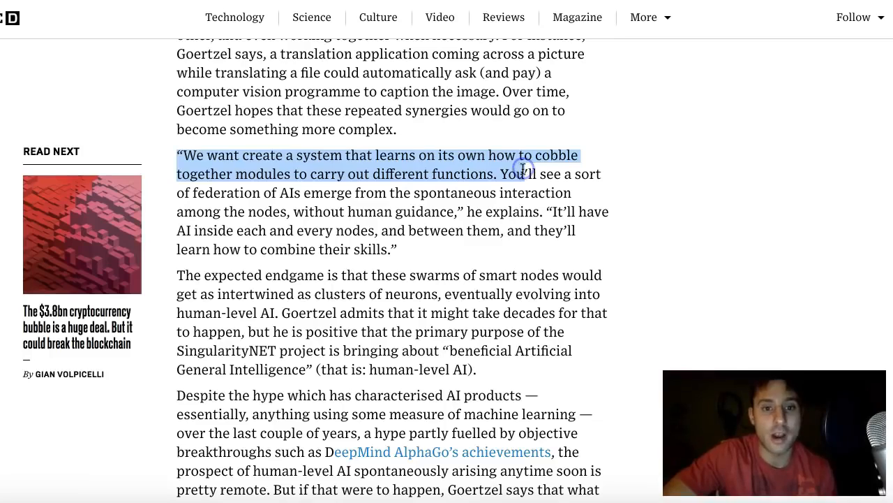
pyautogui.click(524, 167)
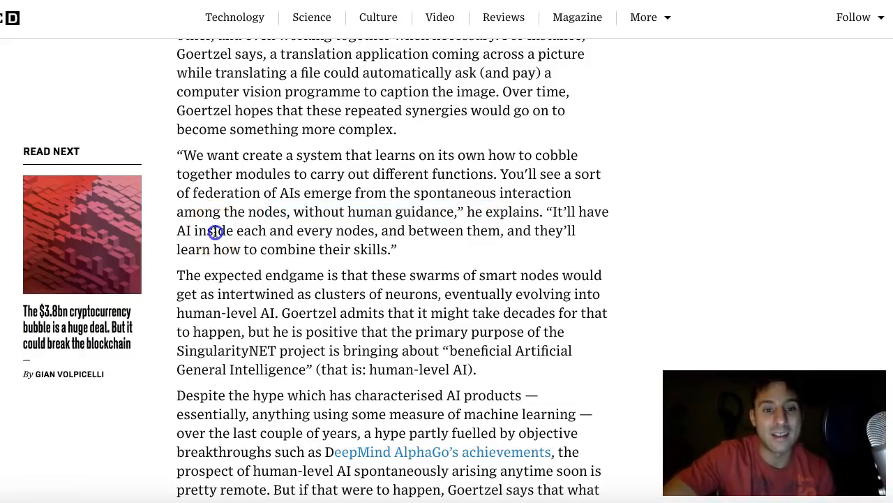
pyautogui.moveTo(215, 230); pyautogui.dragTo(372, 230)
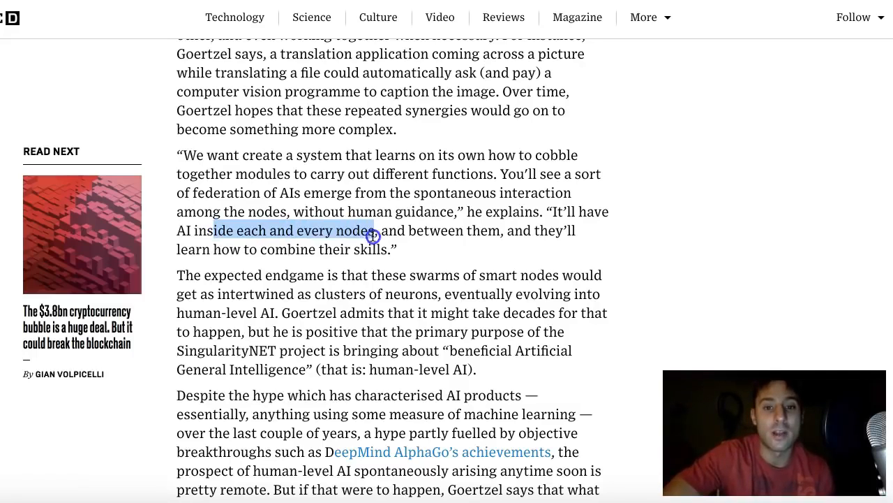
pyautogui.moveTo(374, 230); pyautogui.dragTo(444, 244)
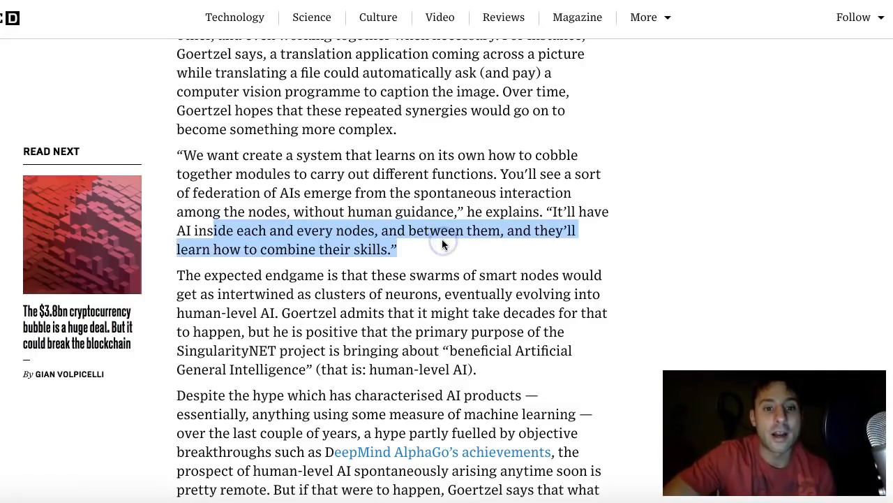
# Highlight the phrase human-level AI and the admission it may take decades
pyautogui.scroll(-3)
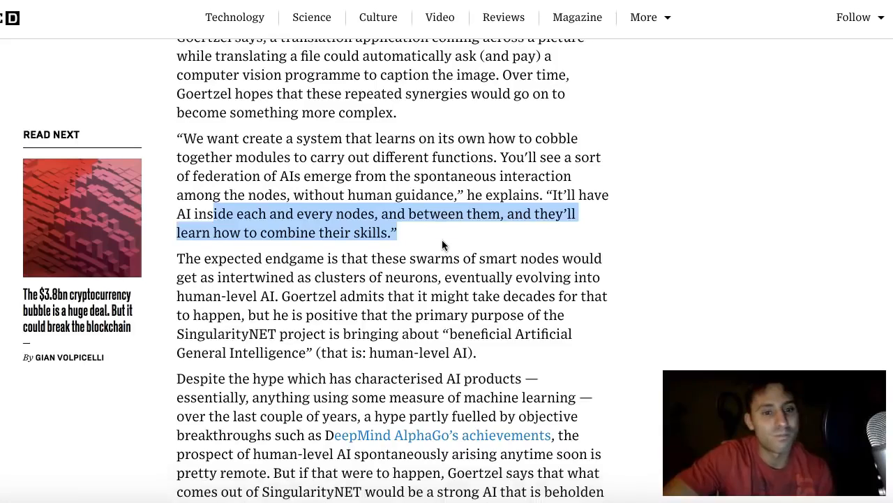
pyautogui.scroll(-3)
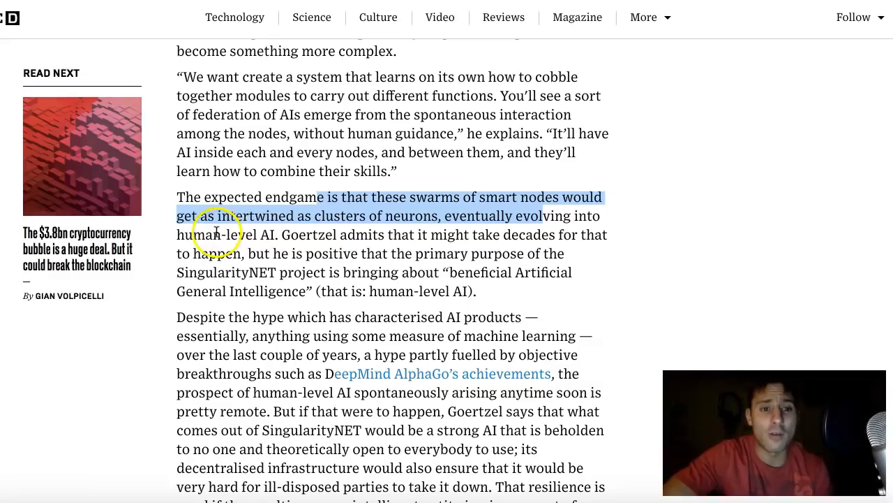
pyautogui.click(268, 235)
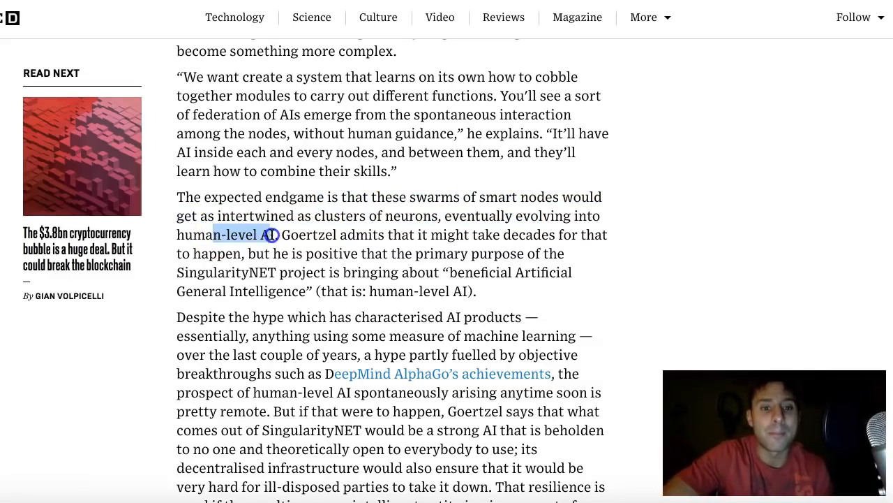
pyautogui.moveTo(276, 235); pyautogui.dragTo(360, 254)
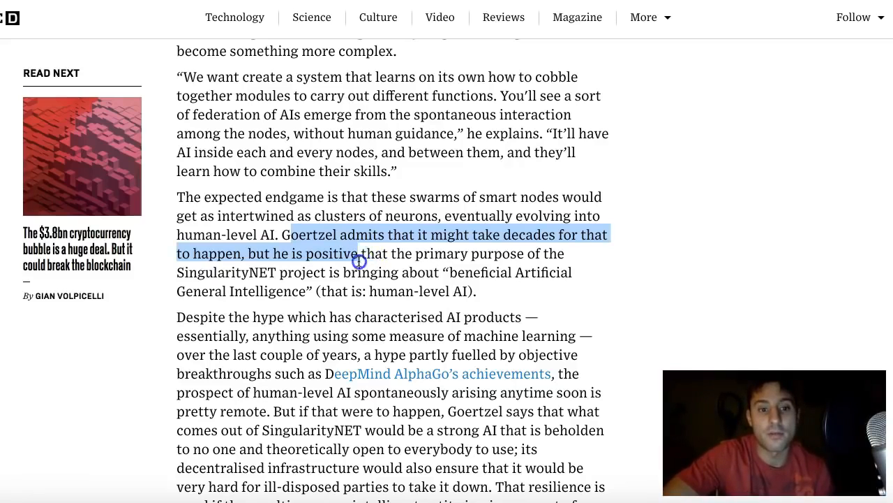
pyautogui.moveTo(360, 254); pyautogui.dragTo(328, 272)
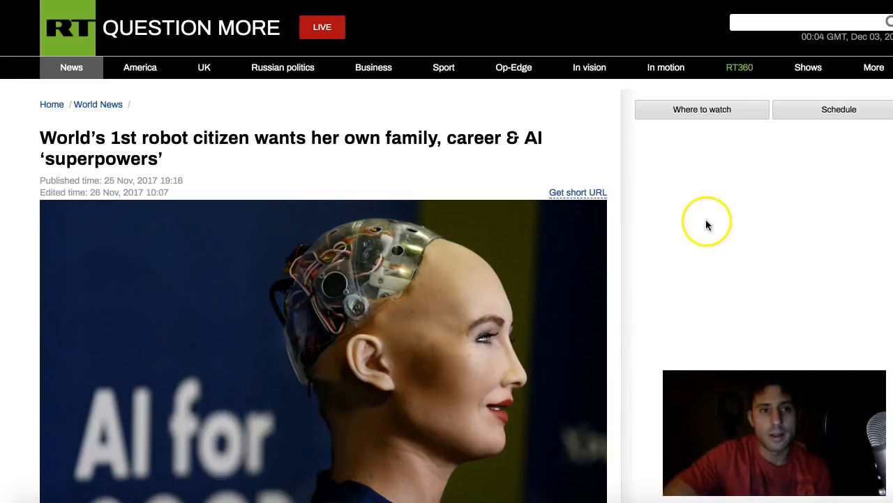
pyautogui.moveTo(654, 226)
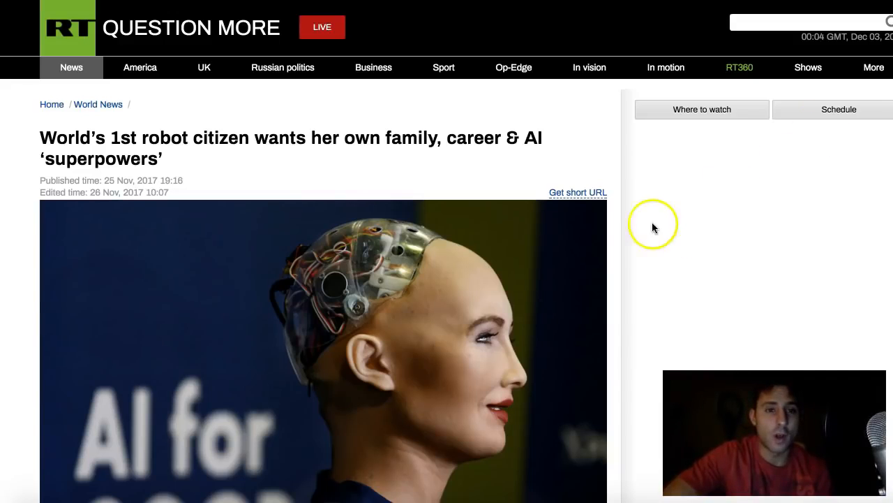
pyautogui.moveTo(235, 207)
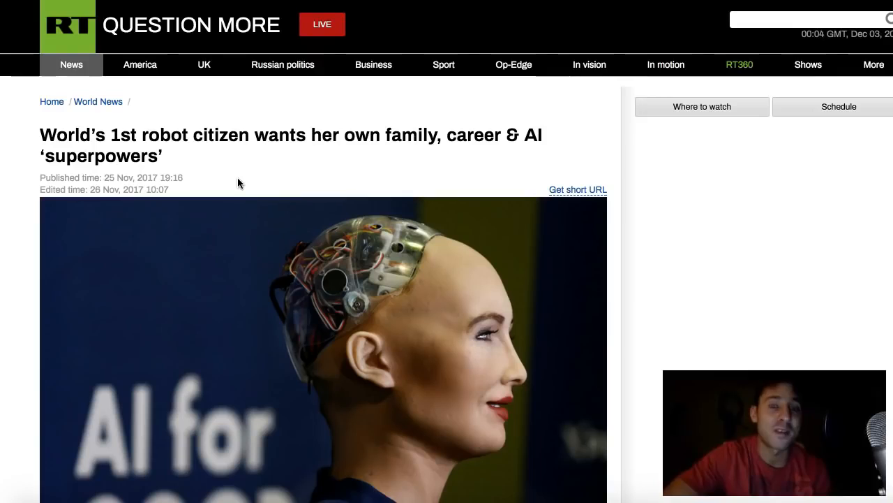
# Read down the RT Sophia robot-citizen article past the photo and her future quote
pyautogui.scroll(-3)
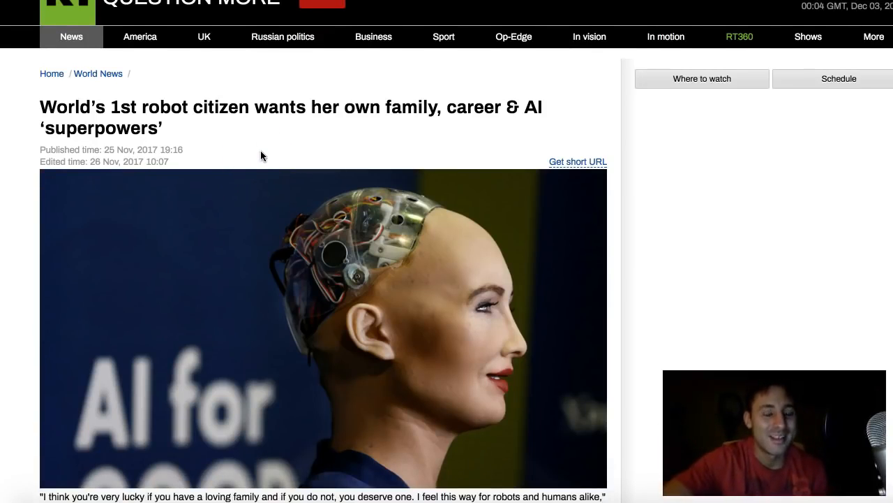
pyautogui.scroll(-3)
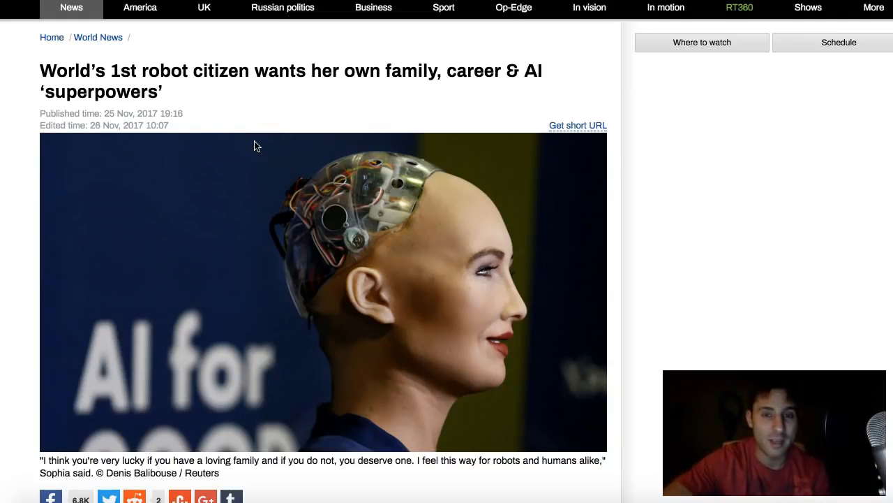
pyautogui.scroll(-3)
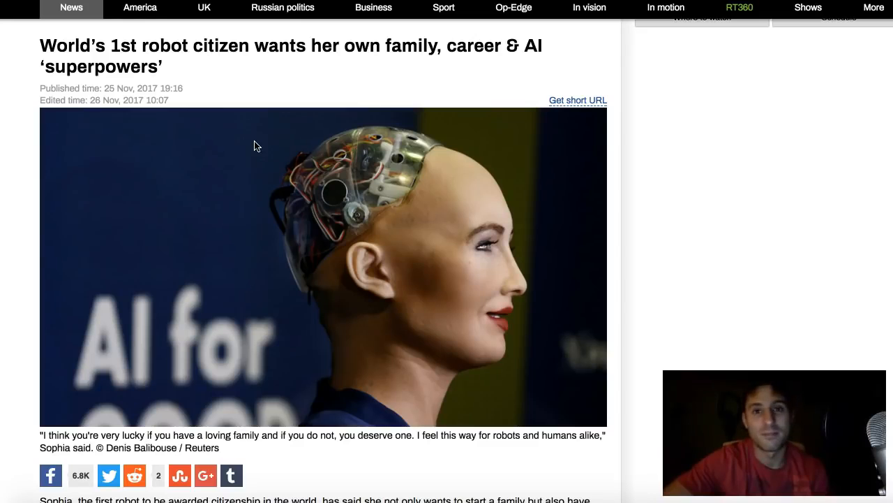
pyautogui.scroll(-3)
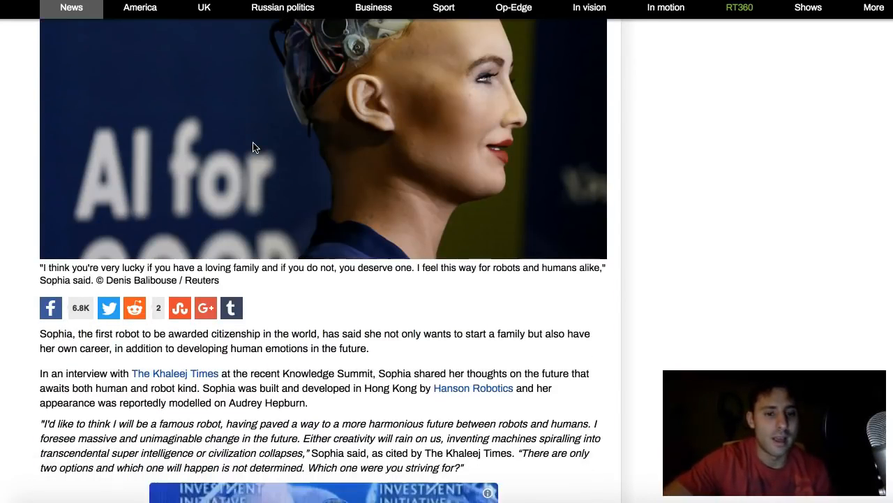
pyautogui.scroll(-3)
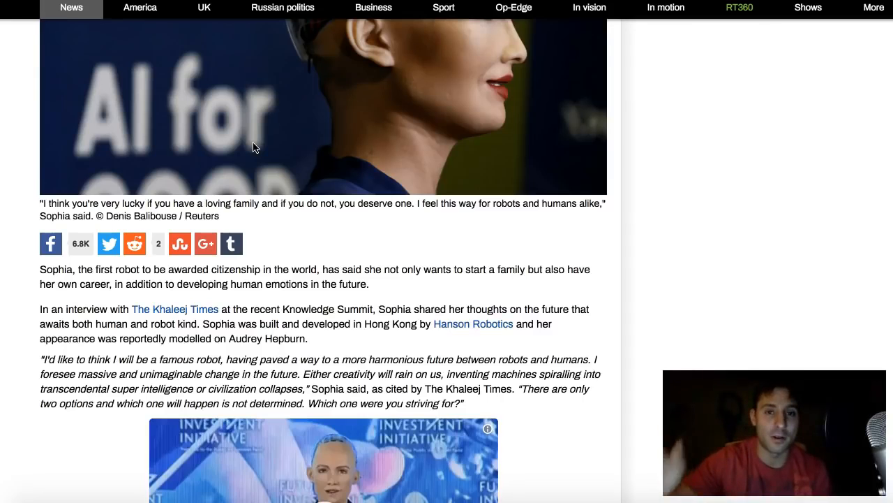
pyautogui.scroll(3)
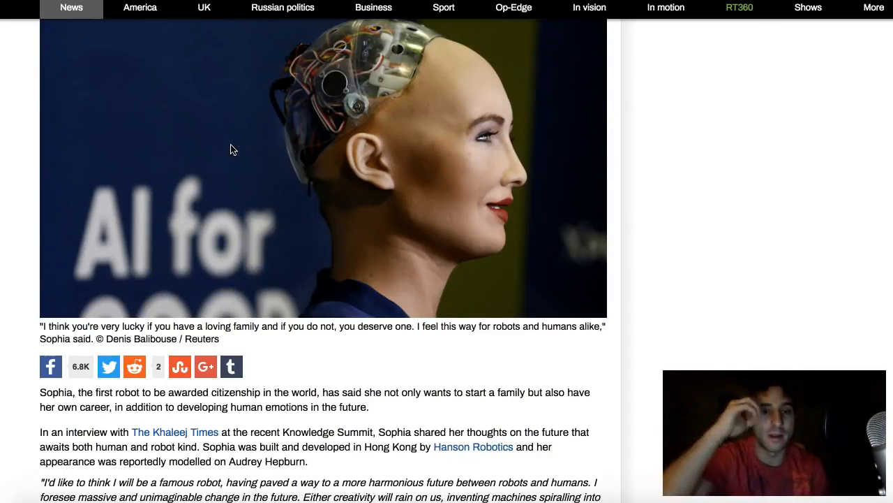
pyautogui.scroll(3)
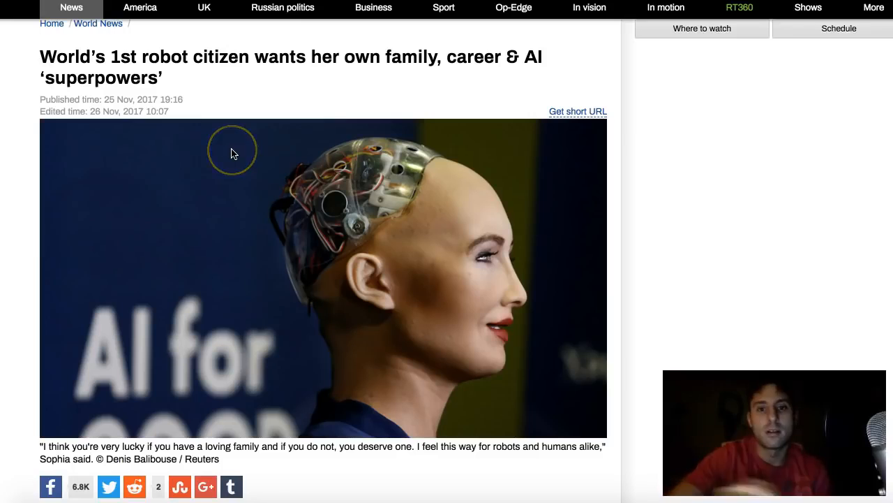
pyautogui.moveTo(354, 312)
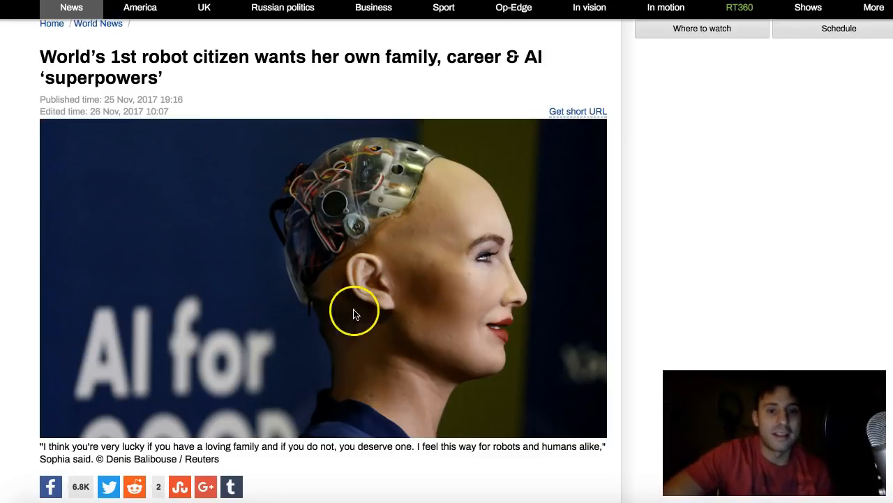
pyautogui.moveTo(394, 343)
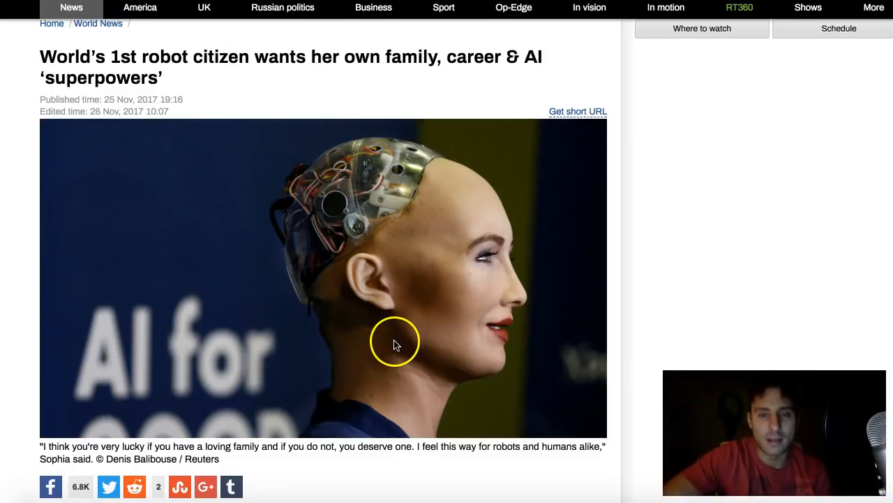
# Continue down to the embedded tweet clip of Saudi Arabia granting citizenship
pyautogui.scroll(-3)
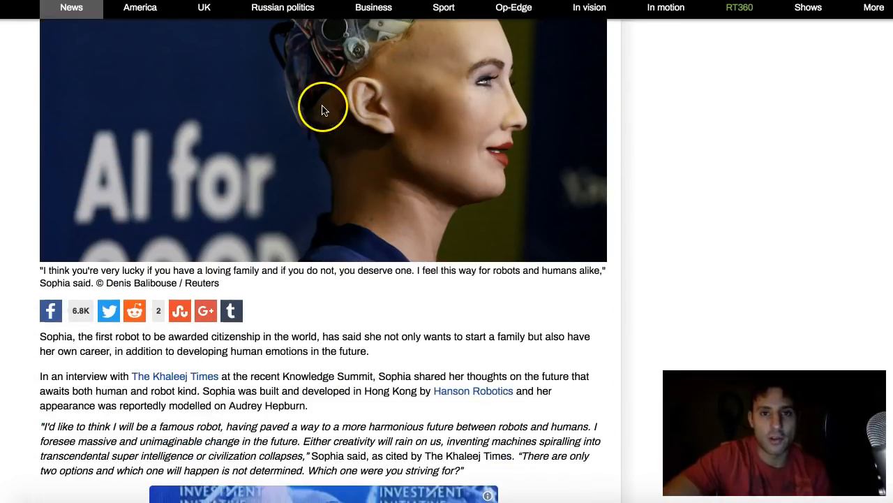
pyautogui.scroll(-3)
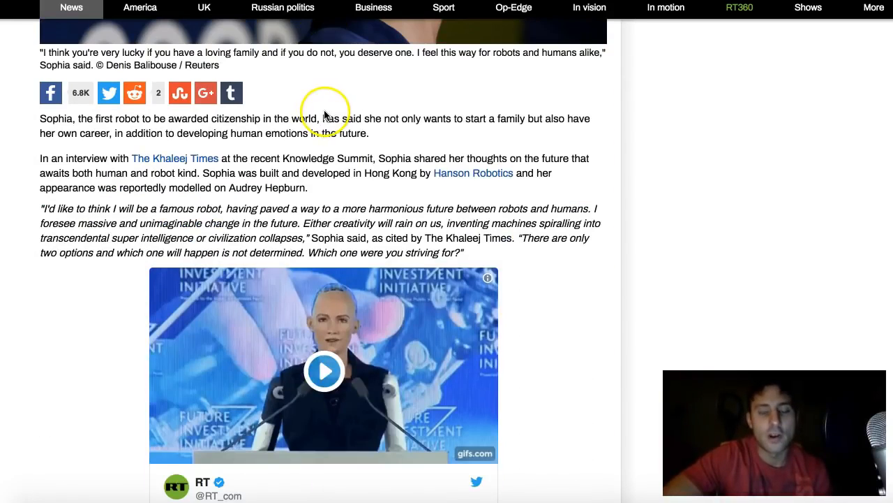
pyautogui.scroll(-3)
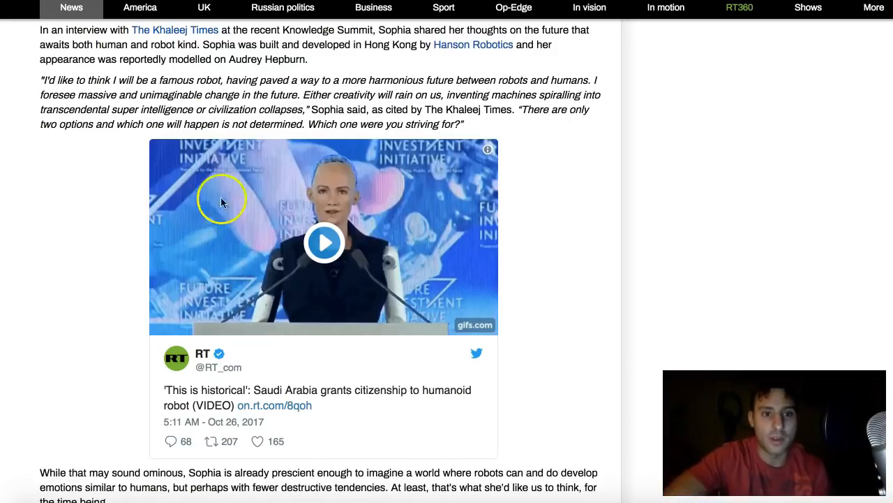
pyautogui.moveTo(330, 216)
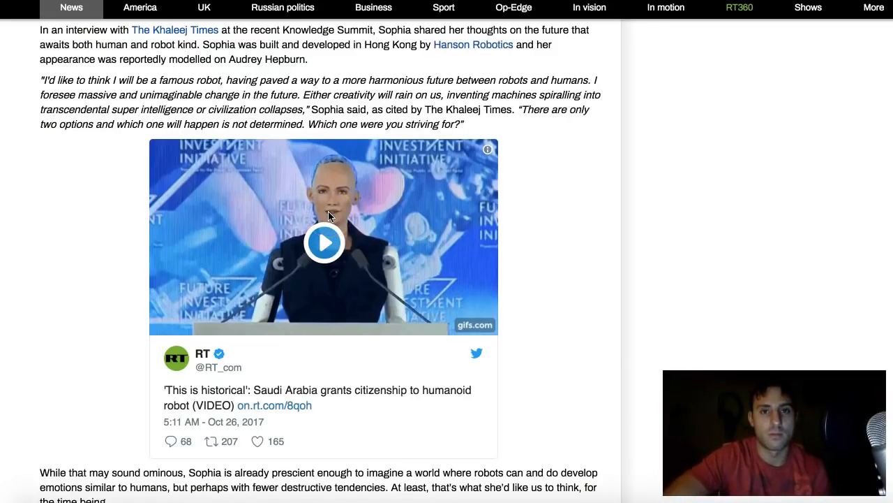
pyautogui.scroll(-3)
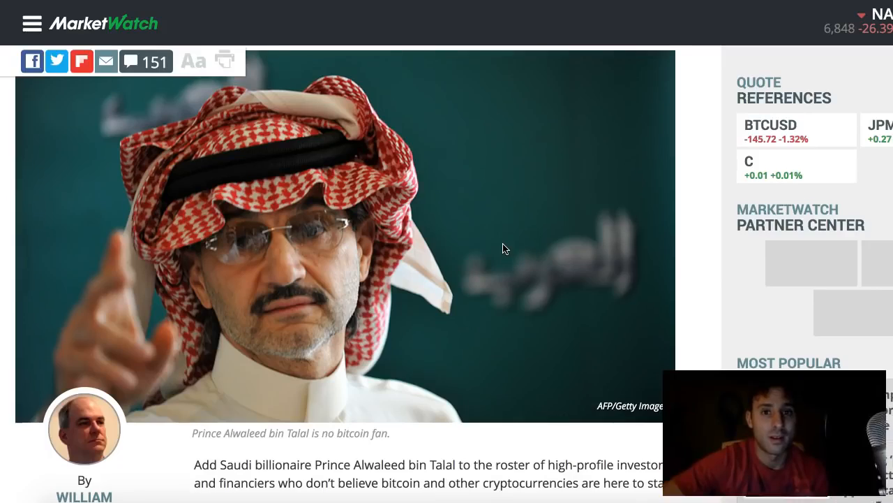
pyautogui.scroll(3)
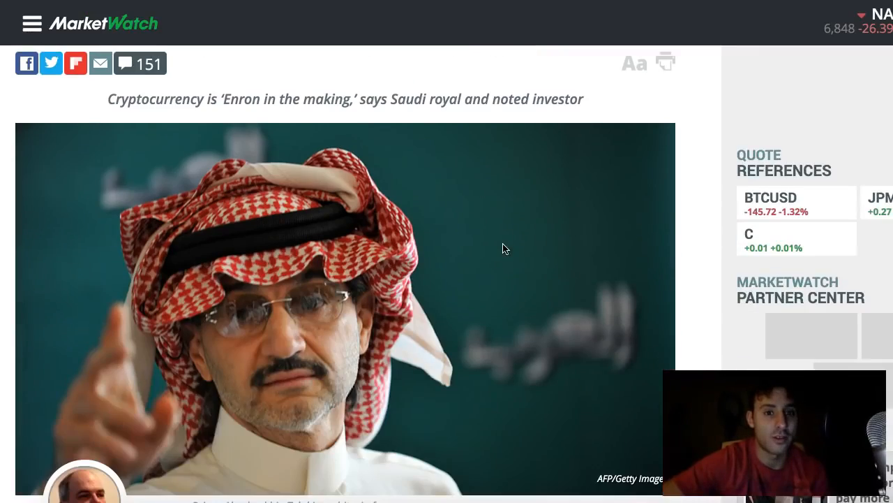
pyautogui.scroll(-3)
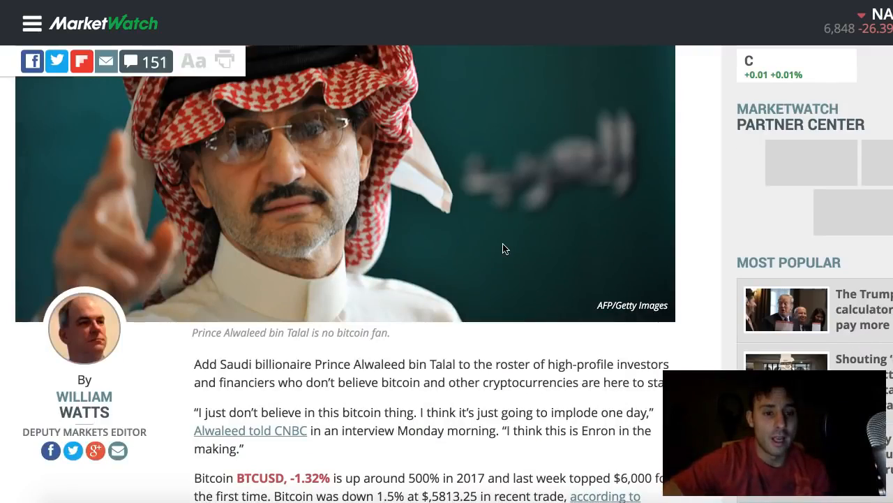
pyautogui.scroll(3)
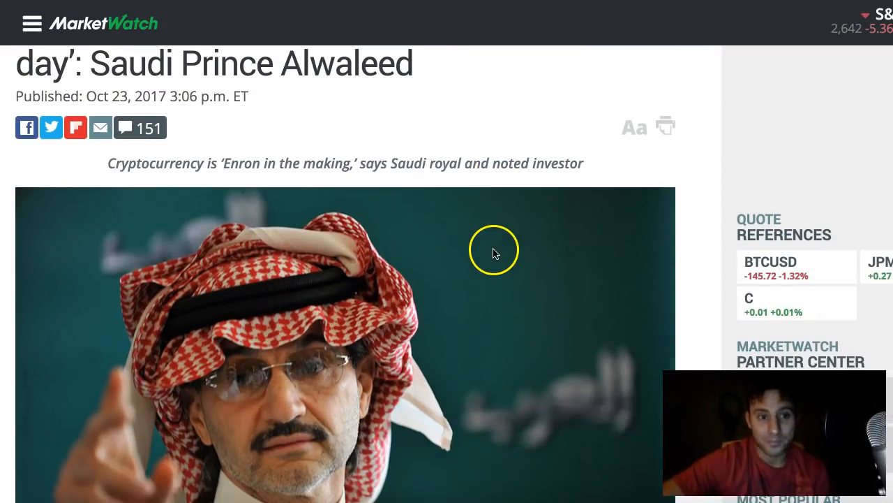
pyautogui.scroll(-3)
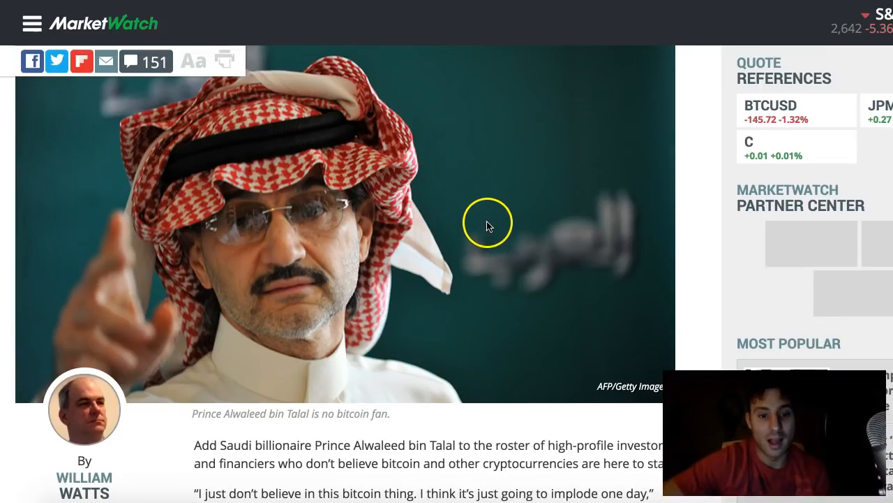
pyautogui.scroll(3)
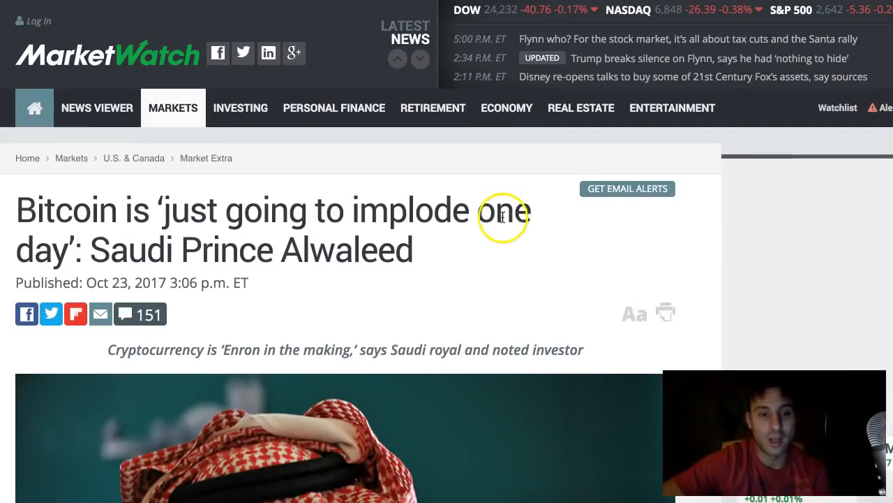
pyautogui.scroll(-3)
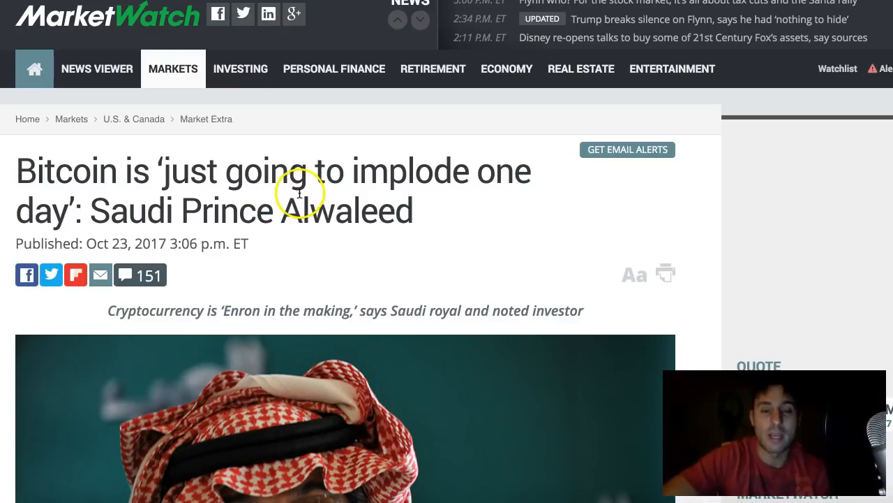
pyautogui.scroll(-3)
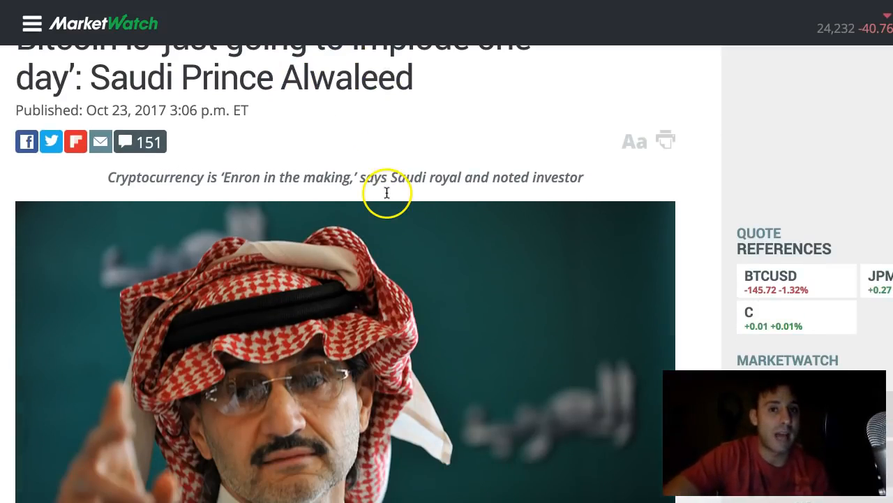
pyautogui.scroll(-3)
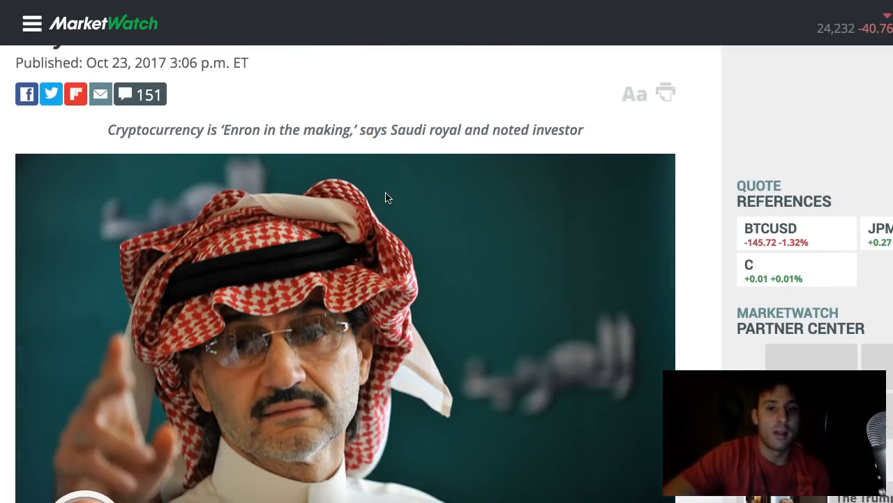
pyautogui.scroll(-3)
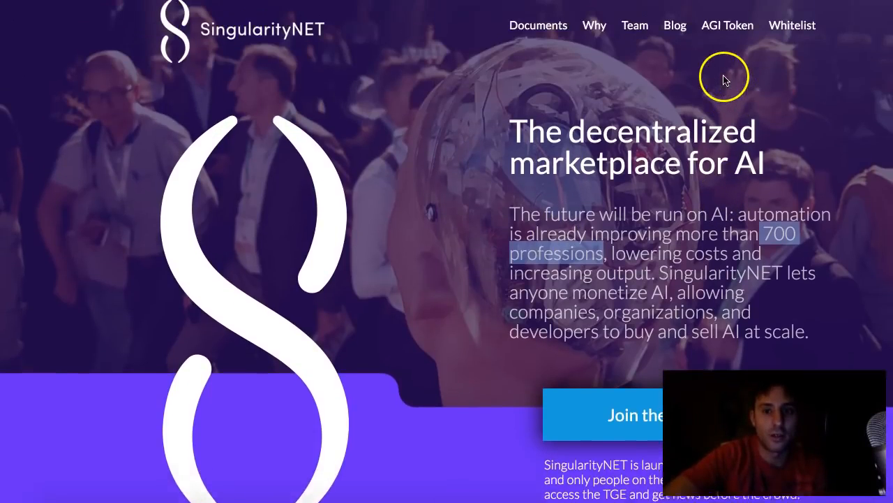
# Scroll the SingularityNET homepage to the decentralized AI marketplace hero section
pyautogui.scroll(-3)
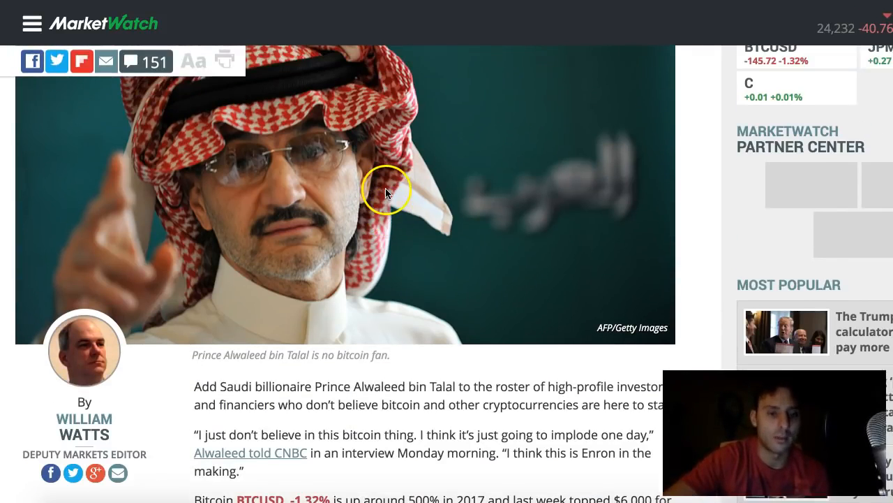
# Scroll the MarketWatch article to its headline and highlight the name Alwaleed
pyautogui.scroll(3)
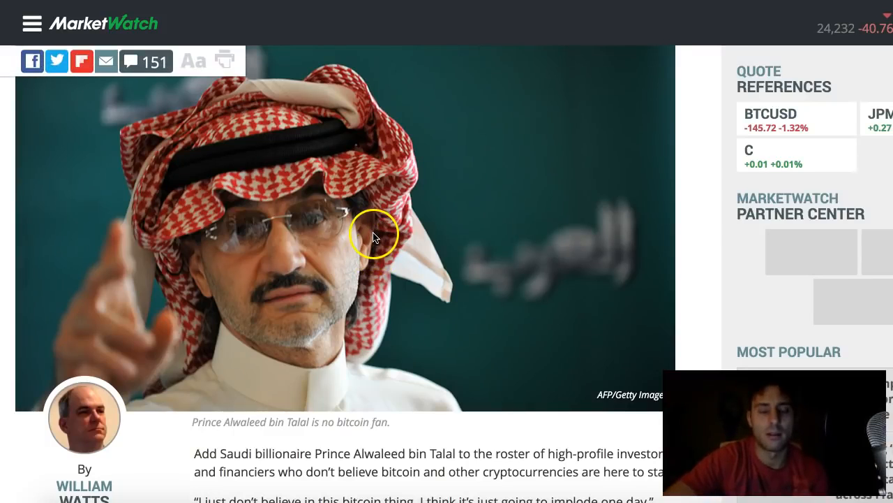
pyautogui.scroll(3)
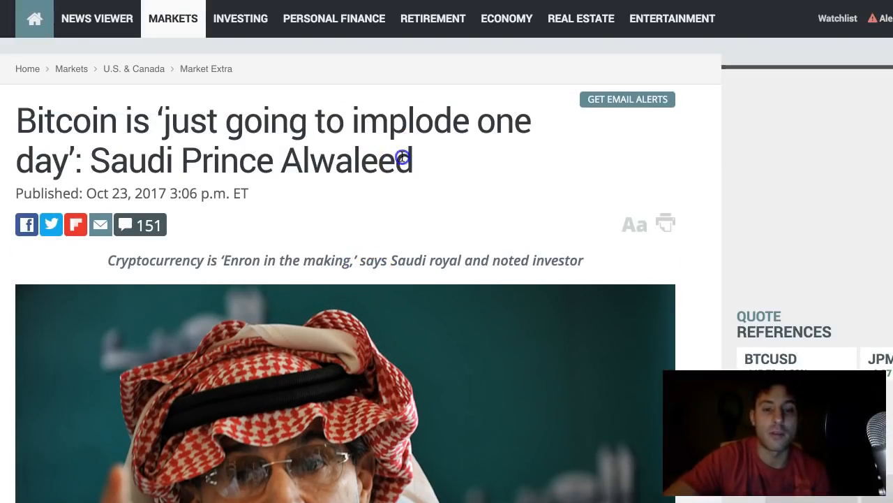
pyautogui.doubleClick(345, 159)
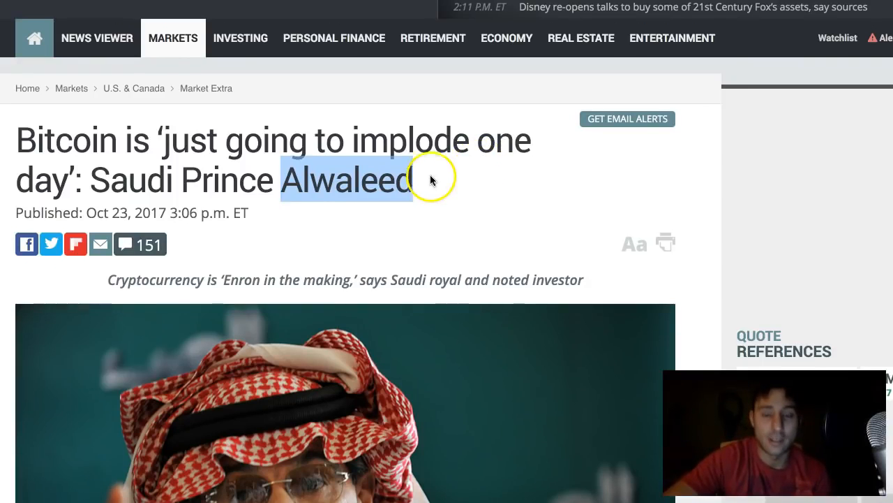
pyautogui.moveTo(583, 350)
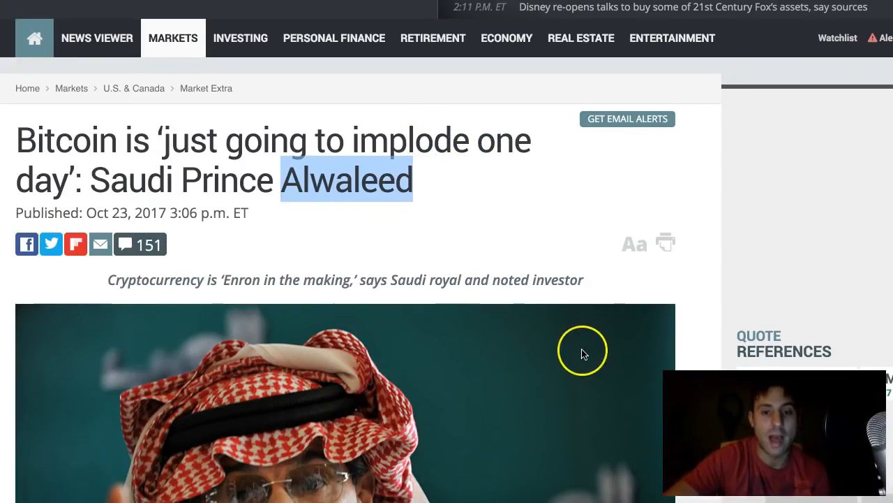
pyautogui.moveTo(575, 11)
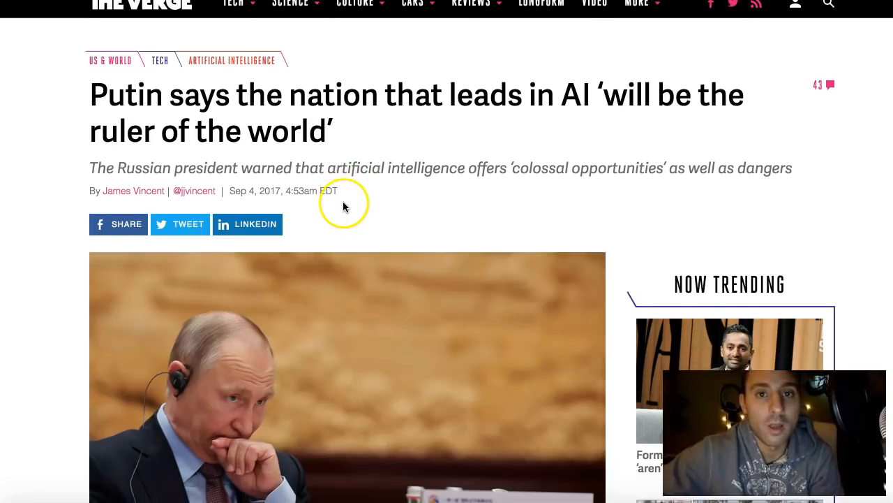
# Scroll The Verge Putin AI article down to its photo
pyautogui.scroll(-3)
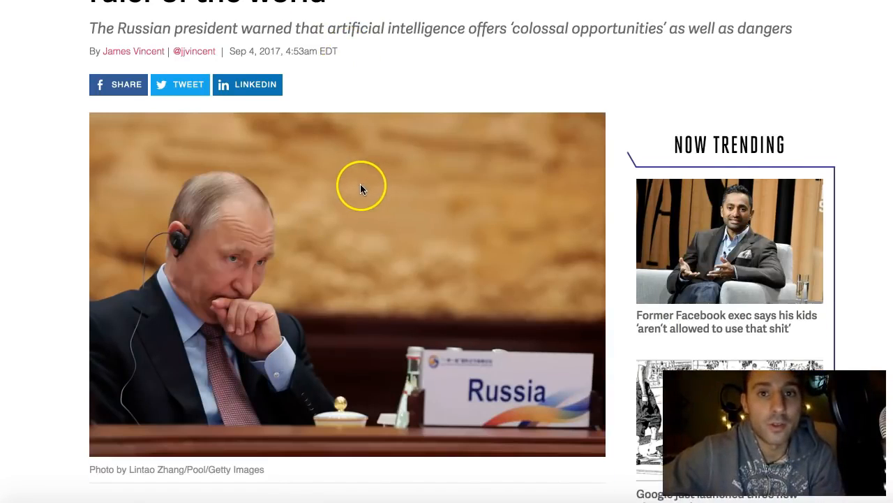
# Bring up Cointelegraph's Russia CryptoRuble article and highlight CryptoRuble in the headline
pyautogui.click(362, 187)
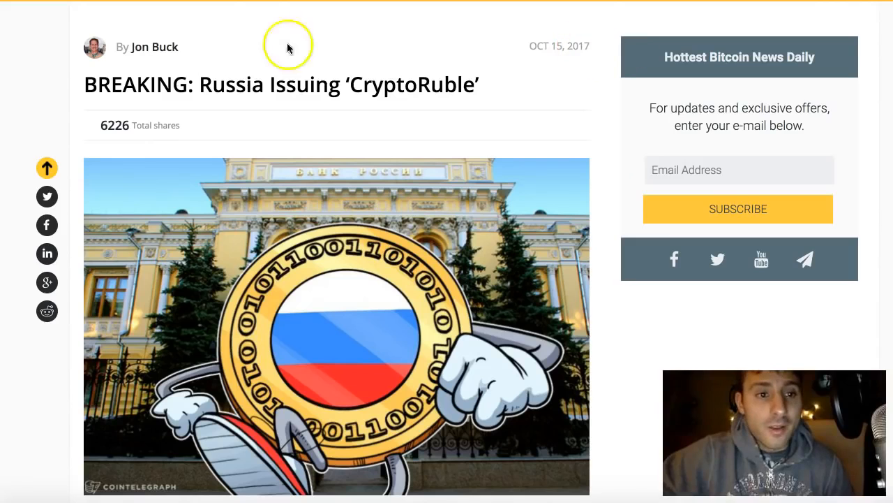
pyautogui.scroll(3)
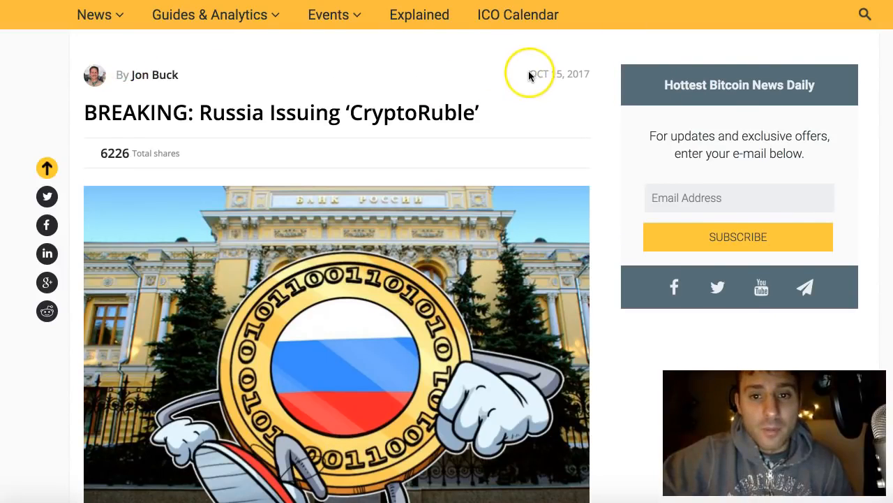
pyautogui.moveTo(230, 118)
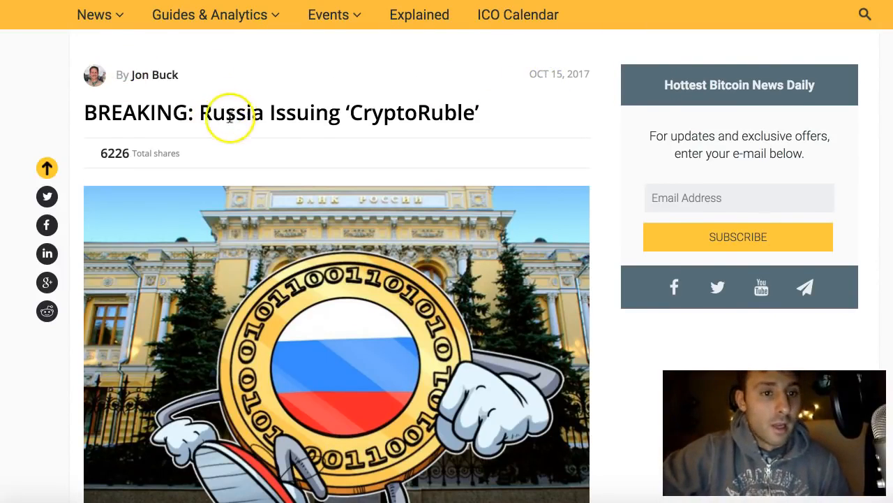
pyautogui.moveTo(319, 135)
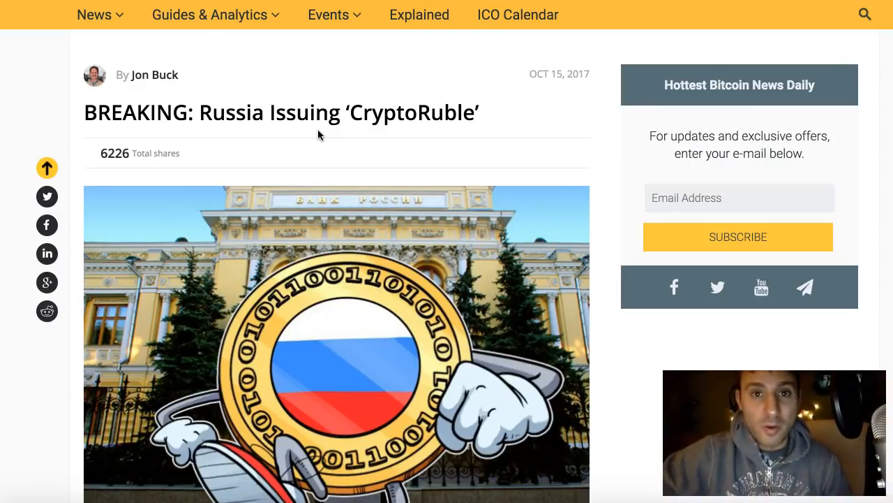
pyautogui.moveTo(342, 124)
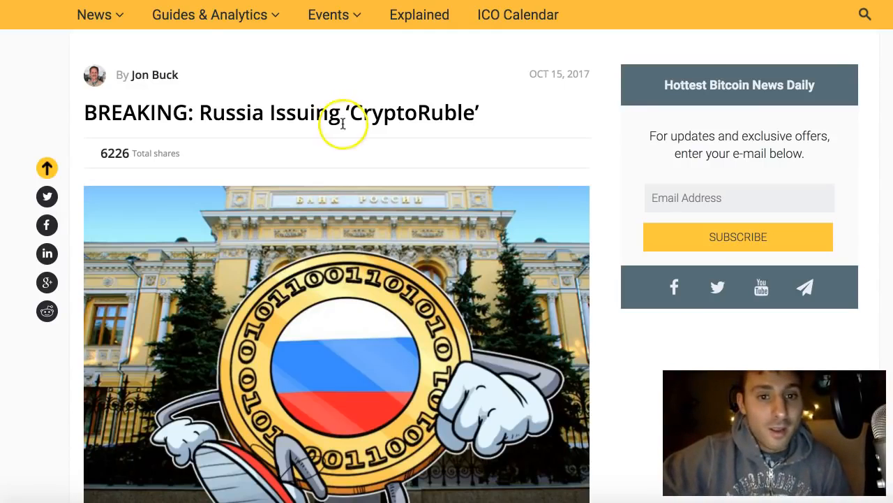
pyautogui.scroll(3)
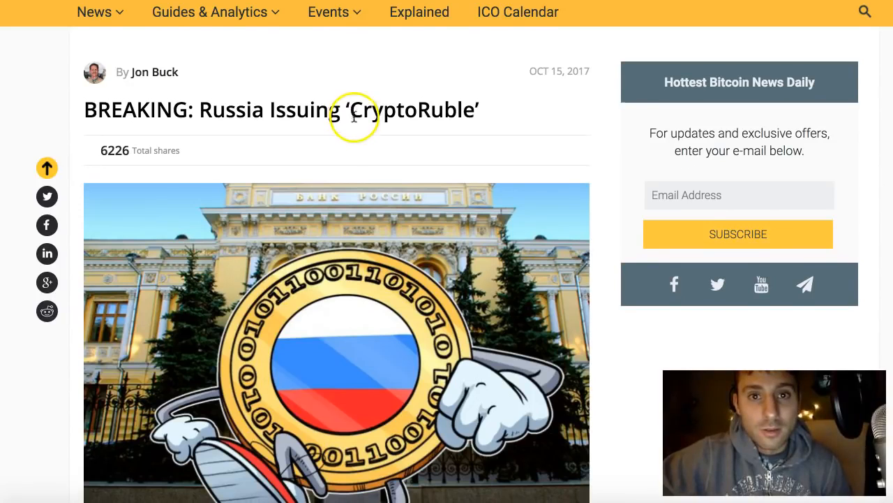
pyautogui.scroll(-3)
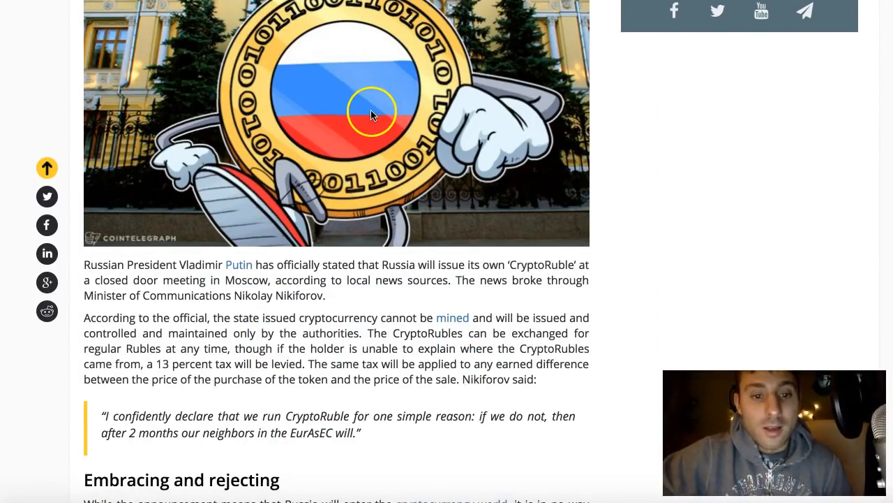
pyautogui.moveTo(314, 251)
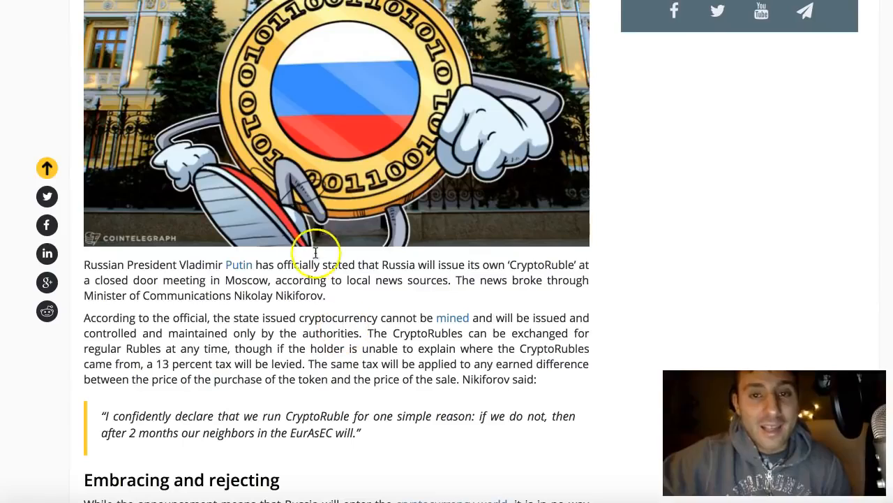
pyautogui.scroll(3)
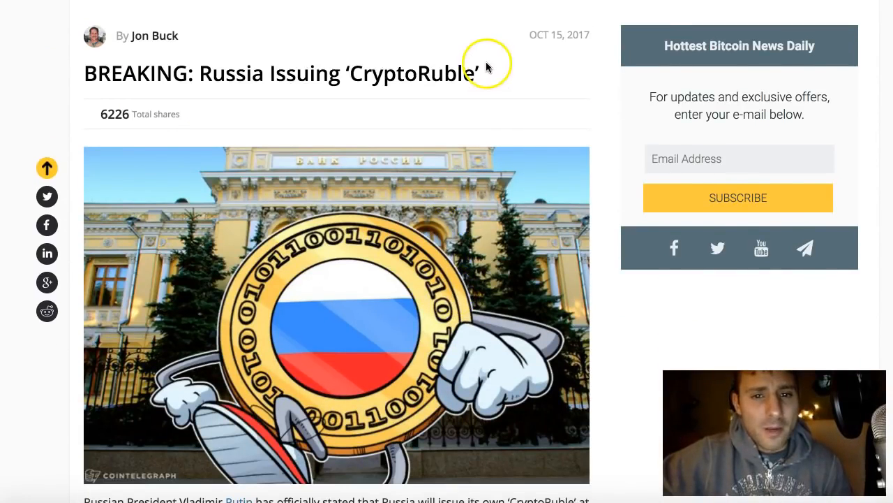
pyautogui.moveTo(482, 76)
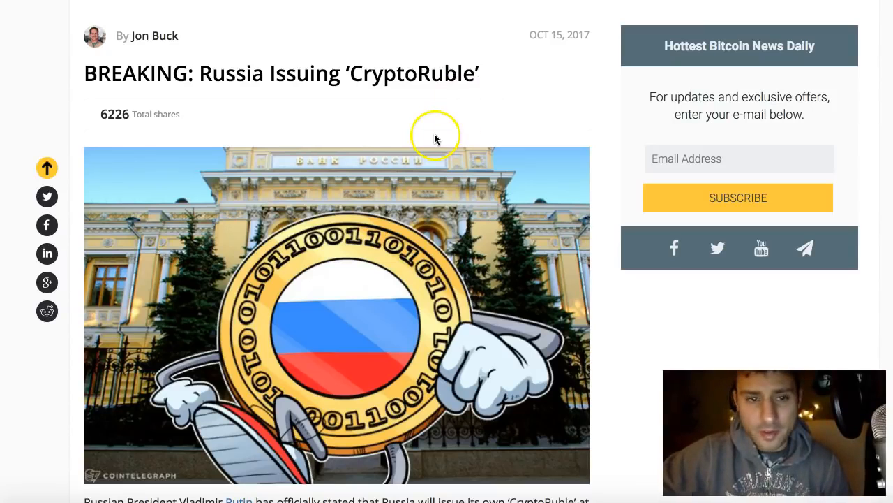
pyautogui.moveTo(282, 58)
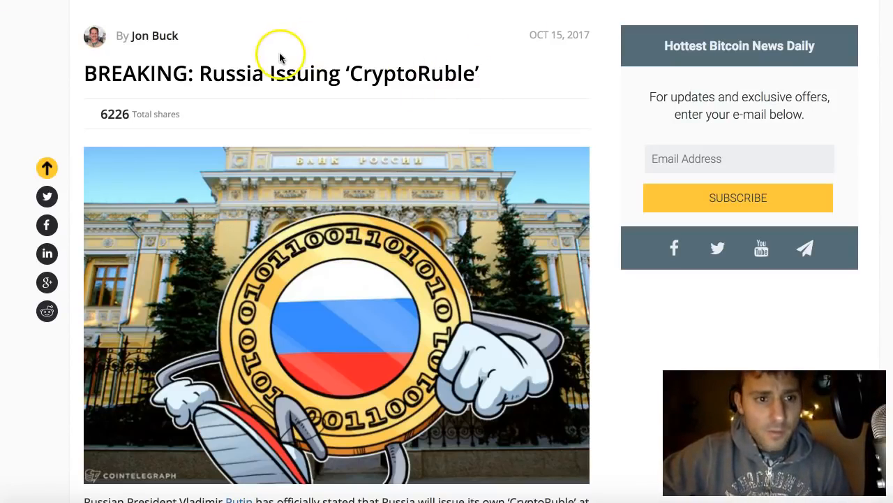
pyautogui.moveTo(479, 59)
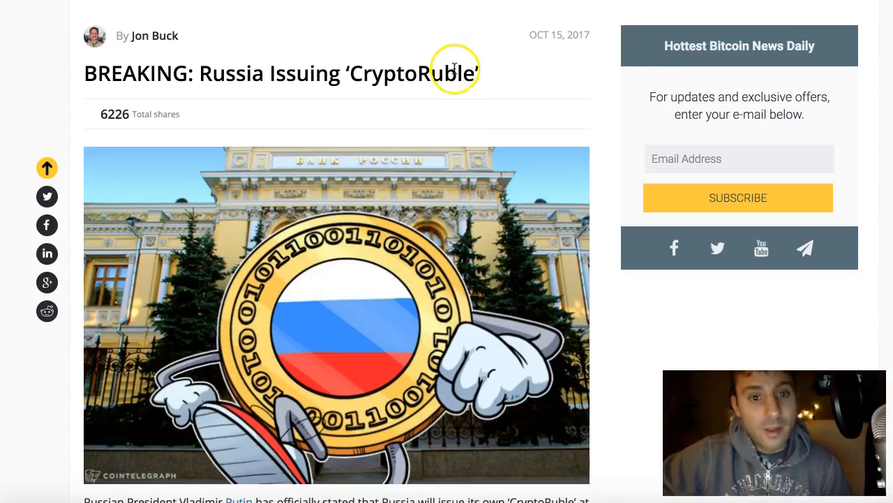
pyautogui.doubleClick(412, 73)
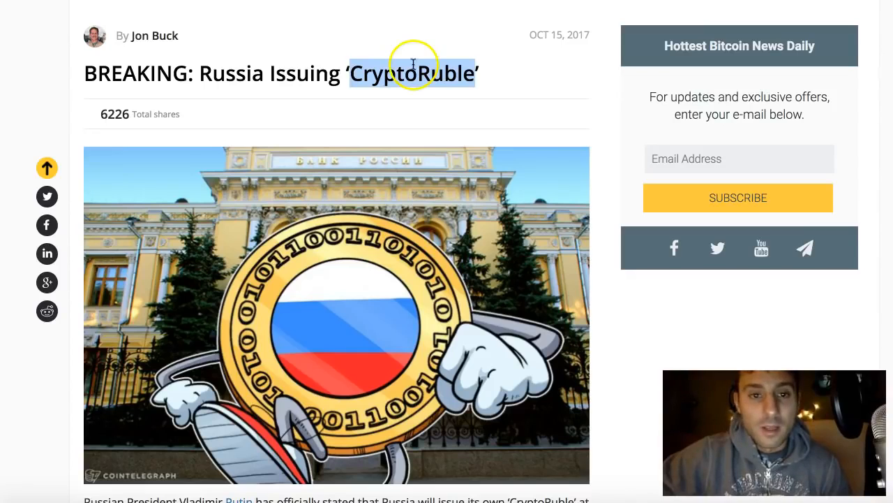
pyautogui.moveTo(495, 126)
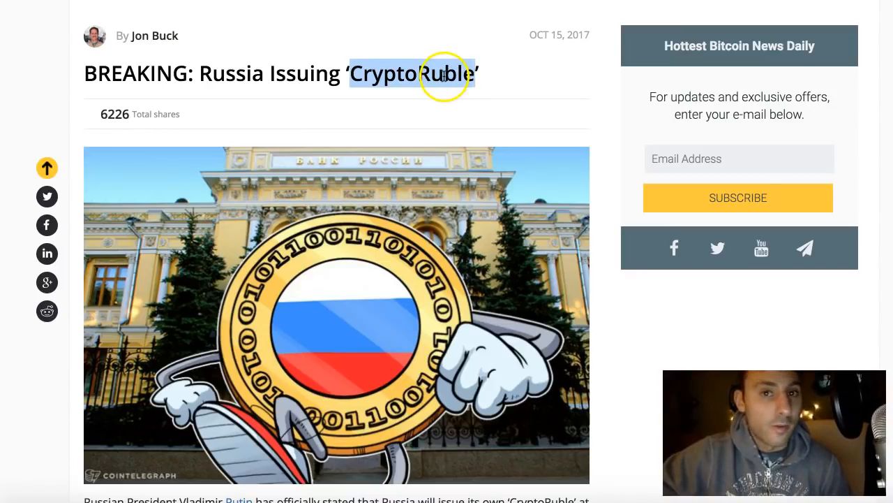
pyautogui.moveTo(393, 187)
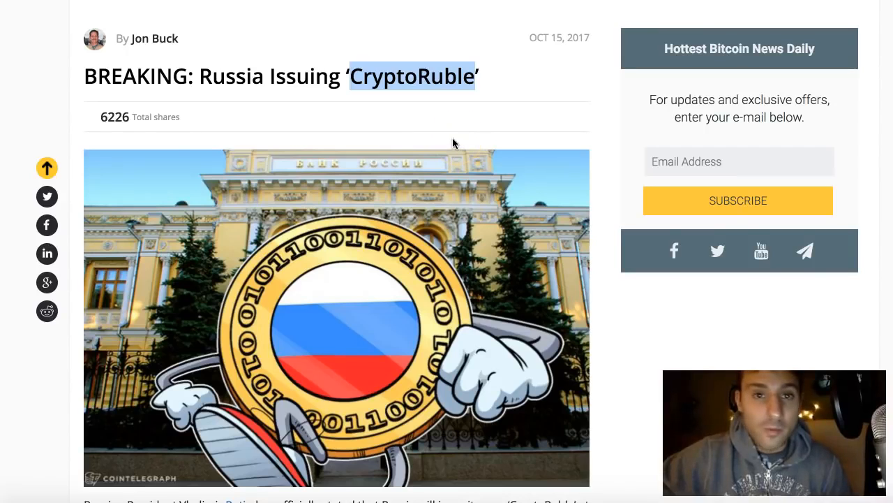
pyautogui.moveTo(479, 157)
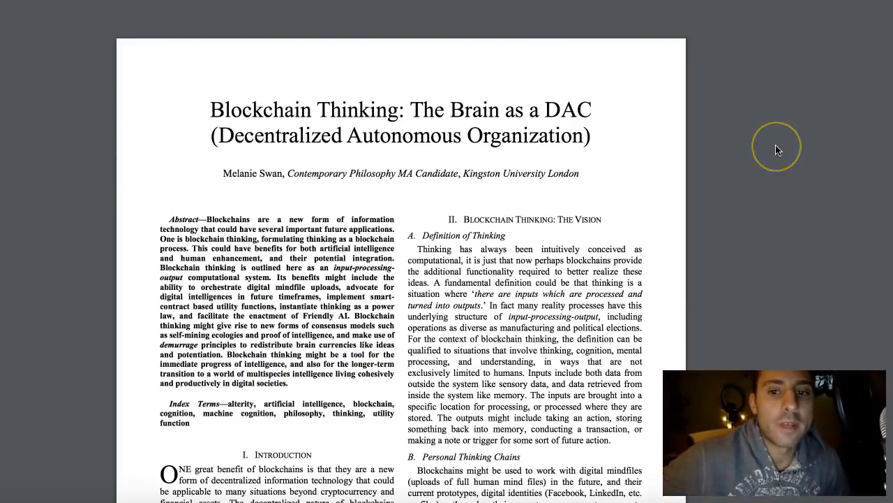
pyautogui.moveTo(370, 133)
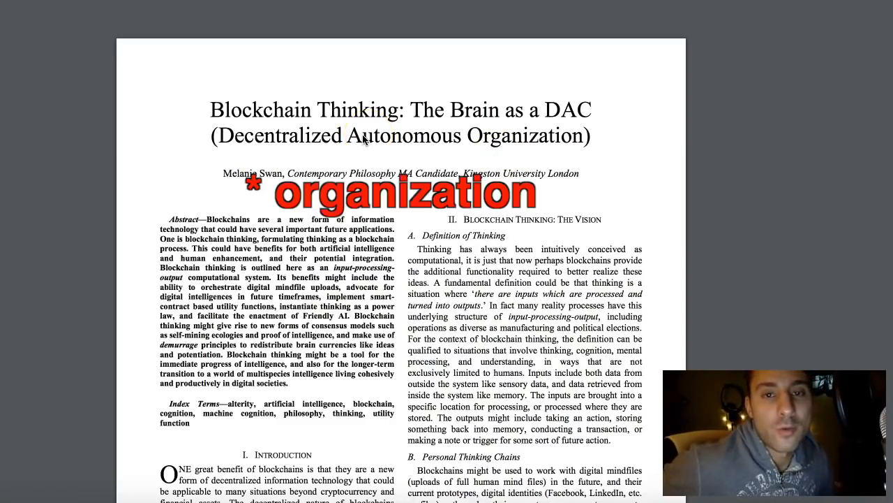
# Read through the opening pages of the Blockchain Thinking: The Brain as a DAC PDF
pyautogui.scroll(-3)
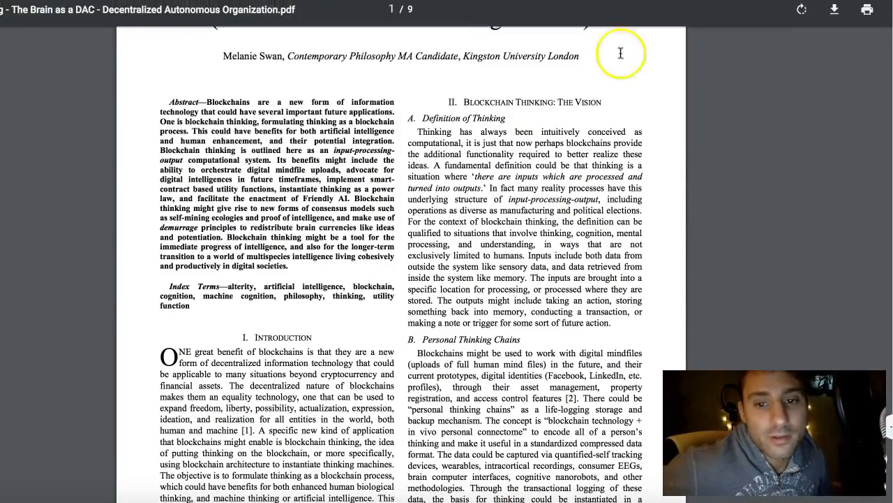
pyautogui.scroll(-3)
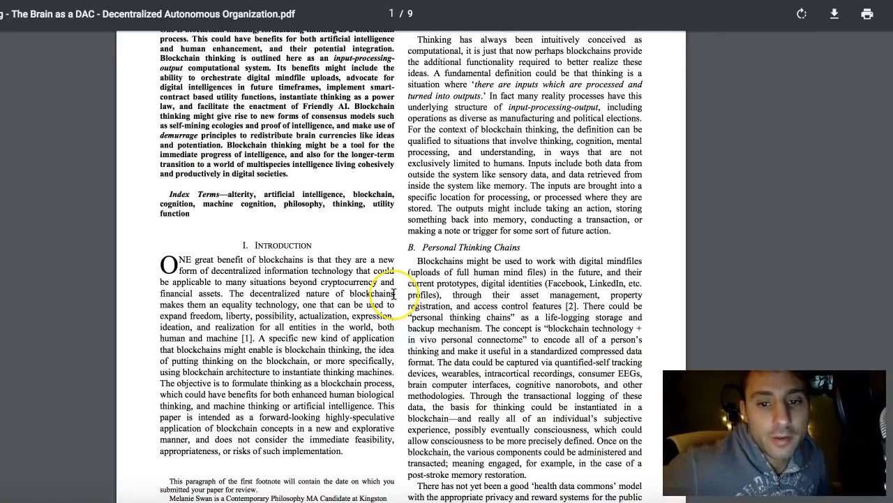
pyautogui.scroll(-3)
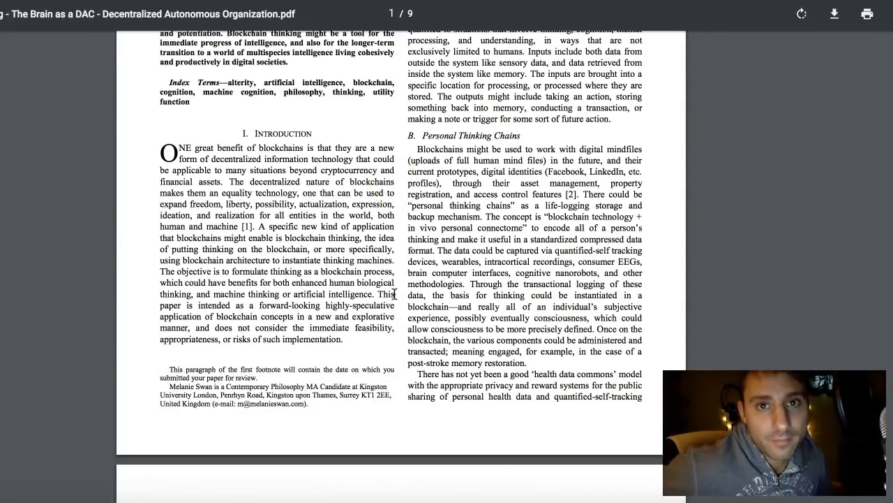
pyautogui.scroll(-3)
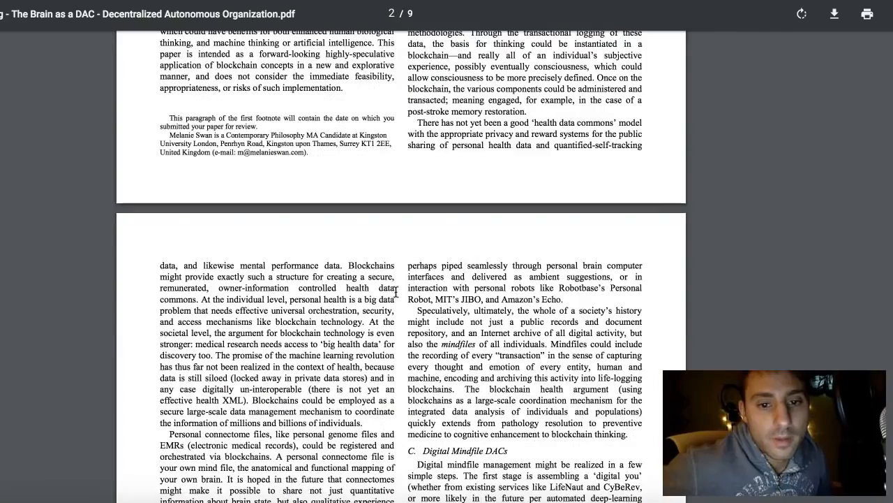
pyautogui.scroll(-3)
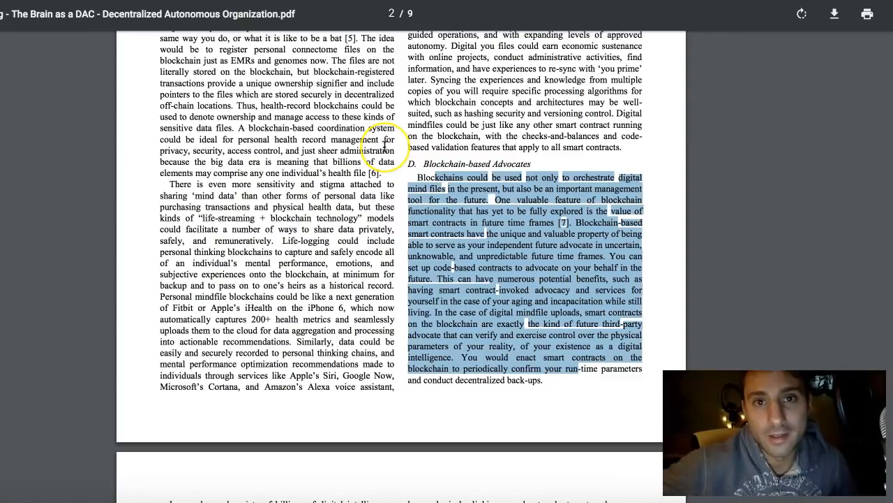
pyautogui.scroll(-3)
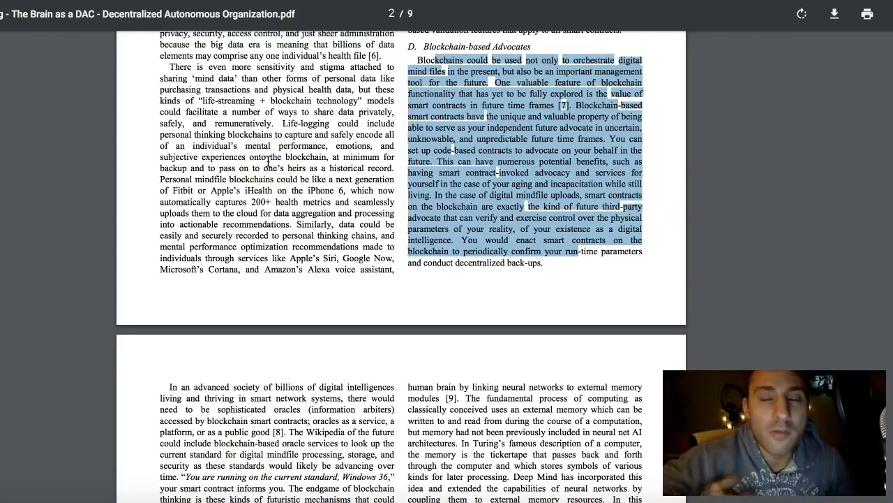
pyautogui.scroll(3)
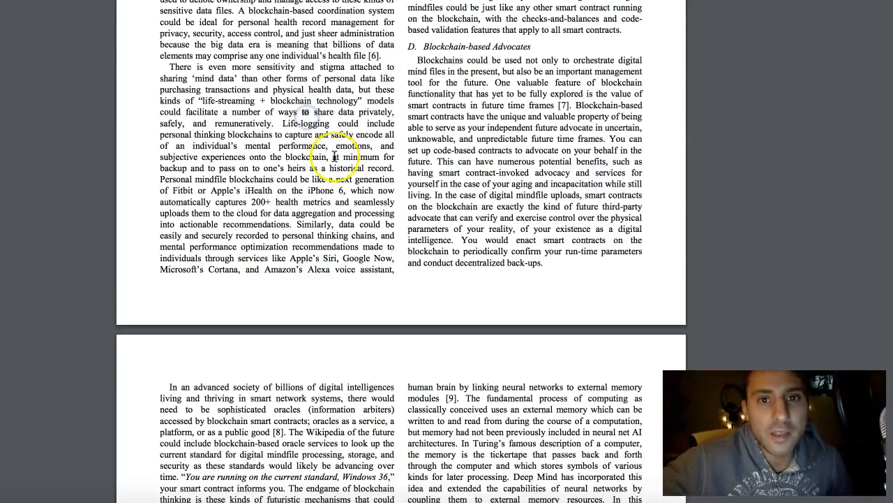
# Continue through the following pages, then return to the title page
pyautogui.scroll(-3)
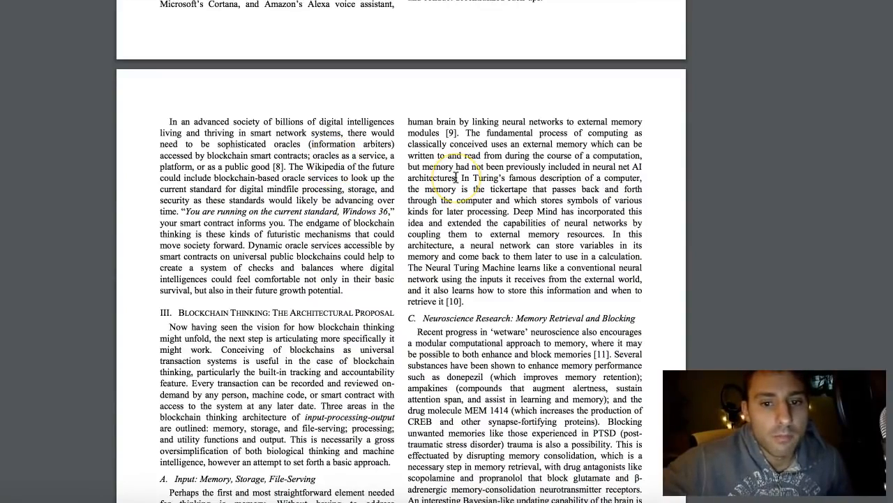
pyautogui.scroll(-3)
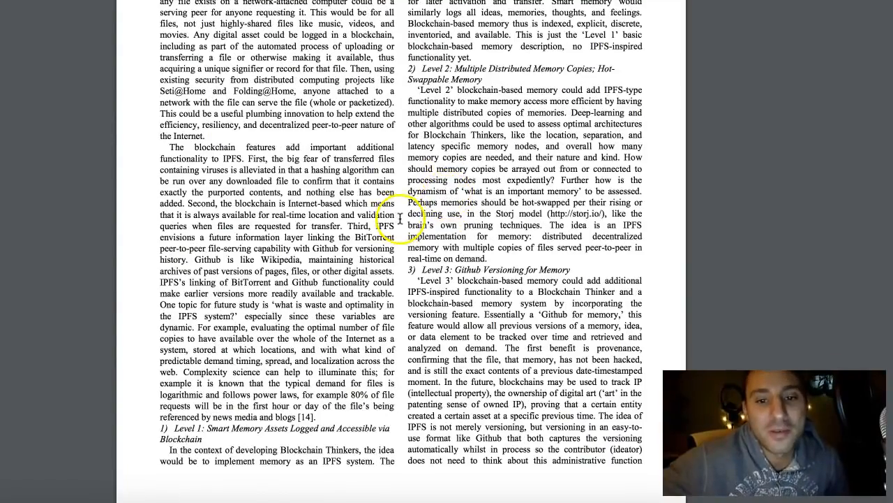
pyautogui.scroll(-3)
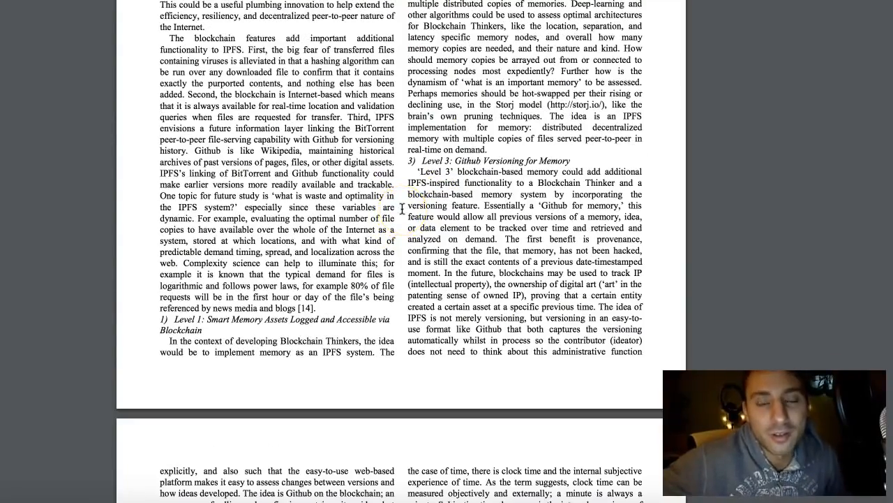
pyautogui.scroll(-3)
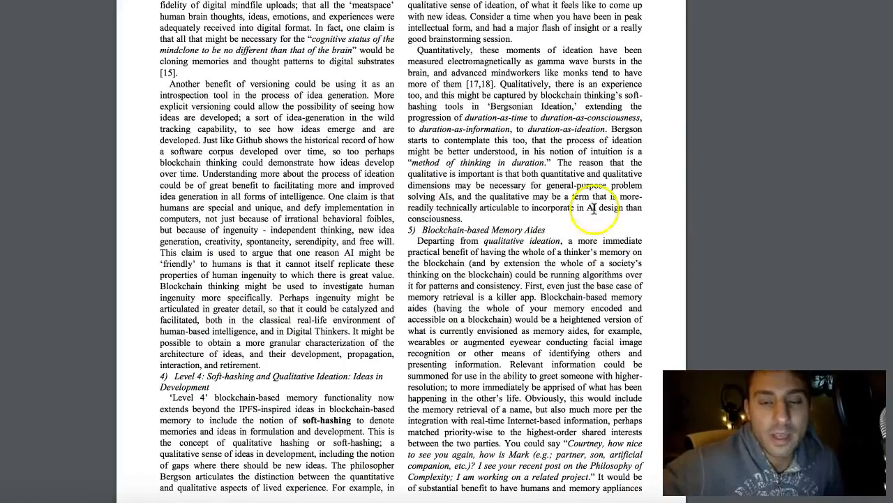
pyautogui.scroll(-3)
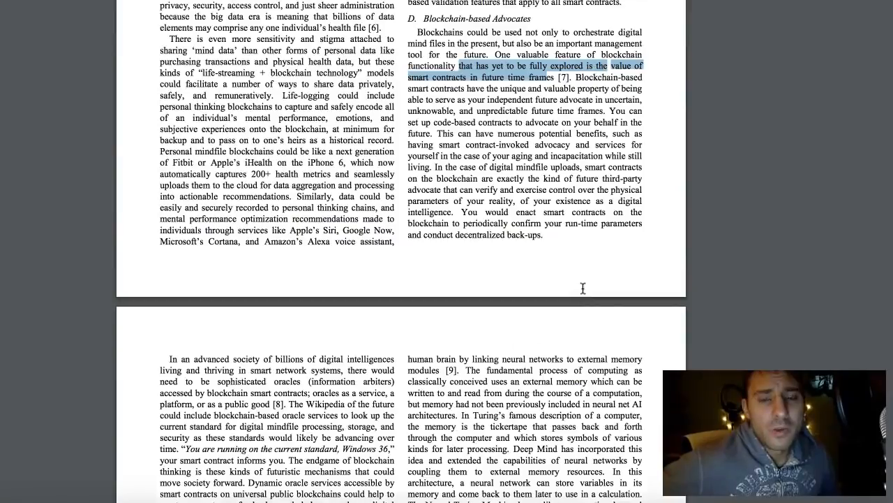
pyautogui.scroll(3)
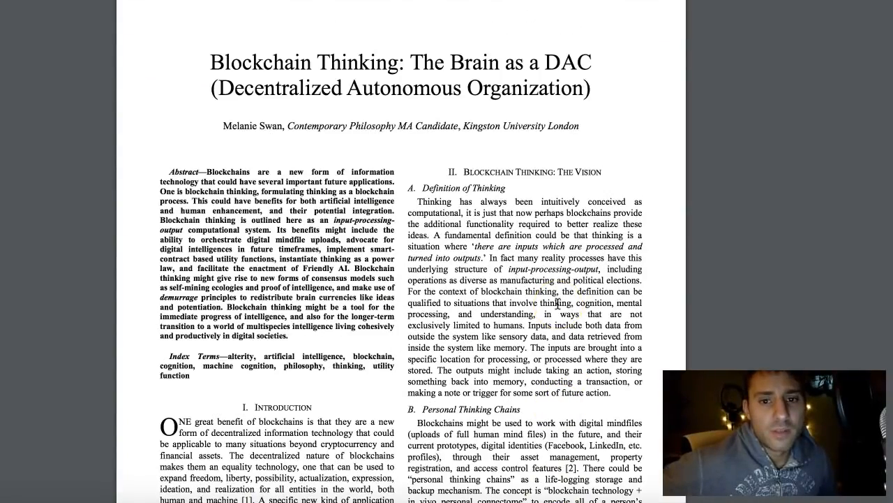
pyautogui.scroll(-3)
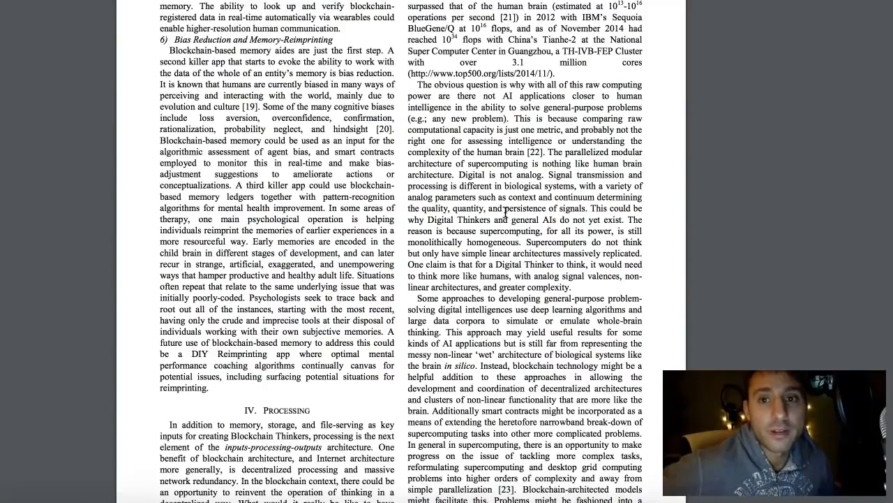
pyautogui.scroll(-3)
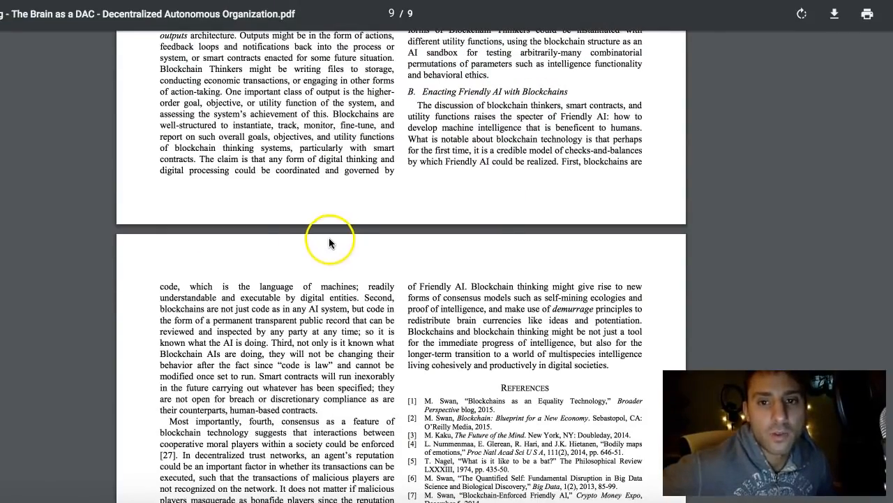
pyautogui.moveTo(391, 285)
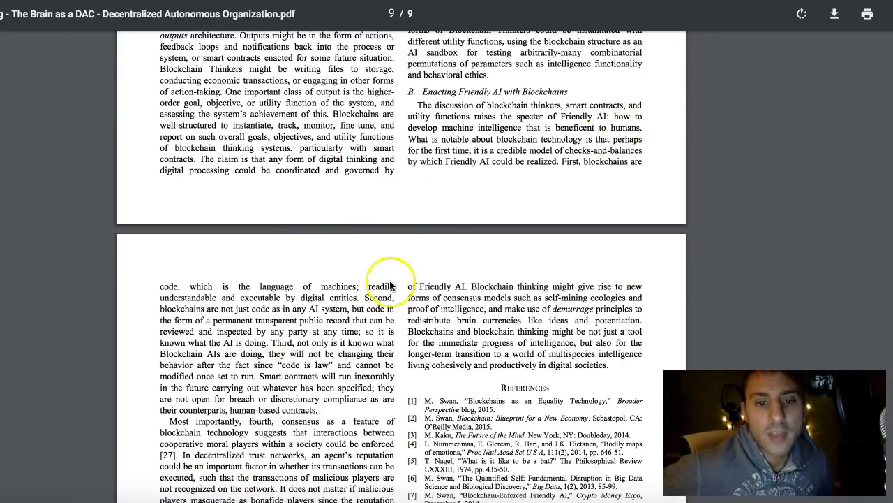
pyautogui.moveTo(458, 278)
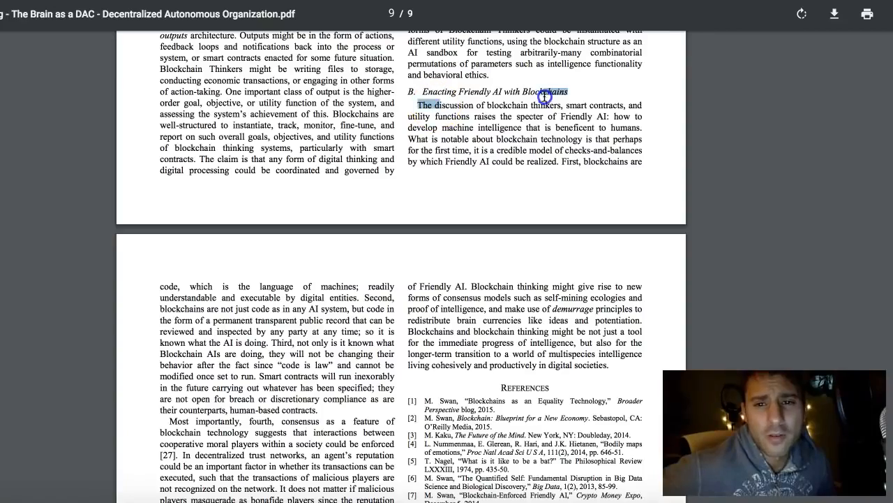
pyautogui.scroll(-3)
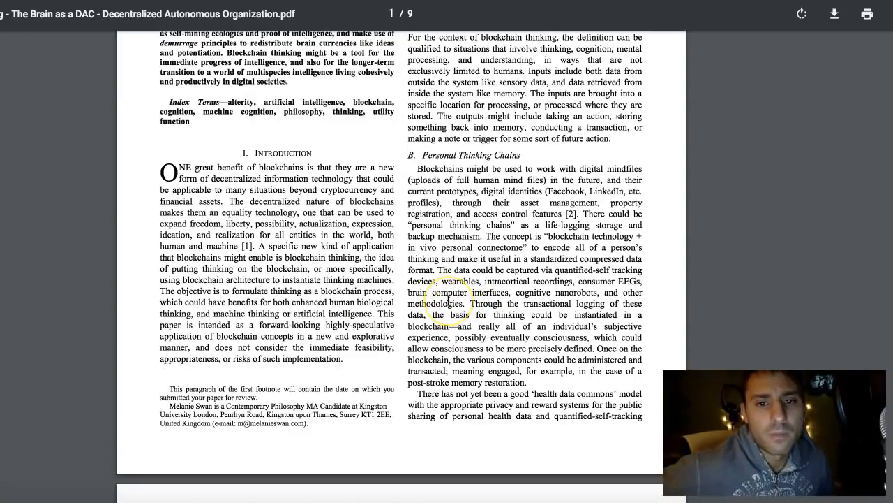
pyautogui.scroll(-3)
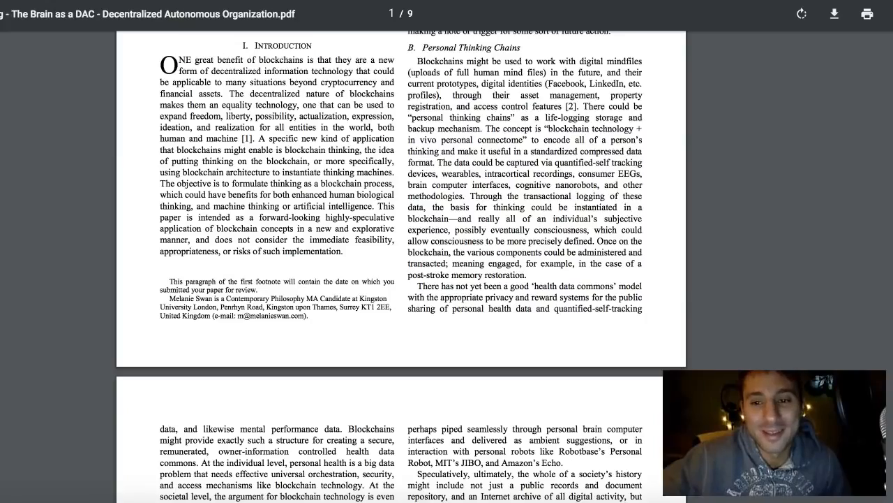
pyautogui.scroll(-3)
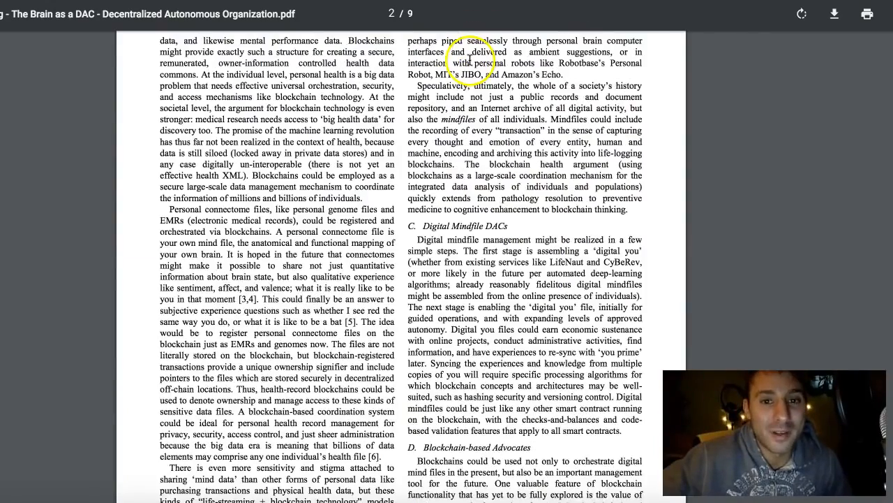
pyautogui.scroll(-3)
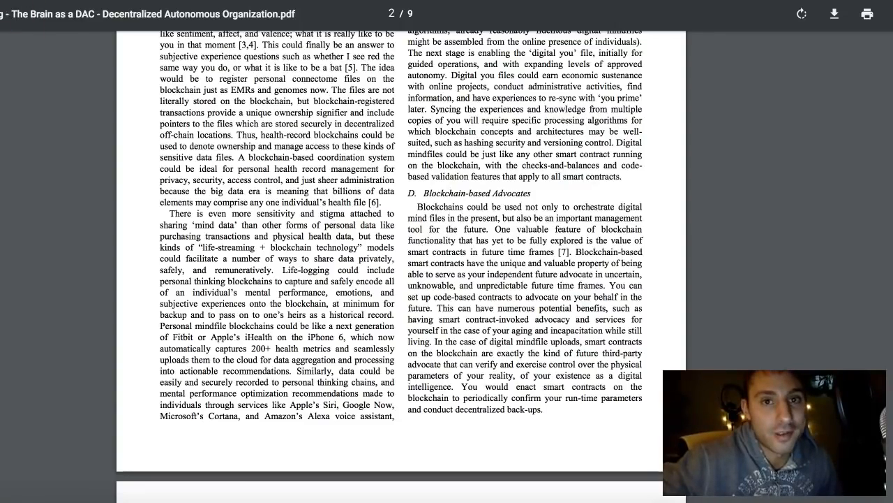
pyautogui.scroll(3)
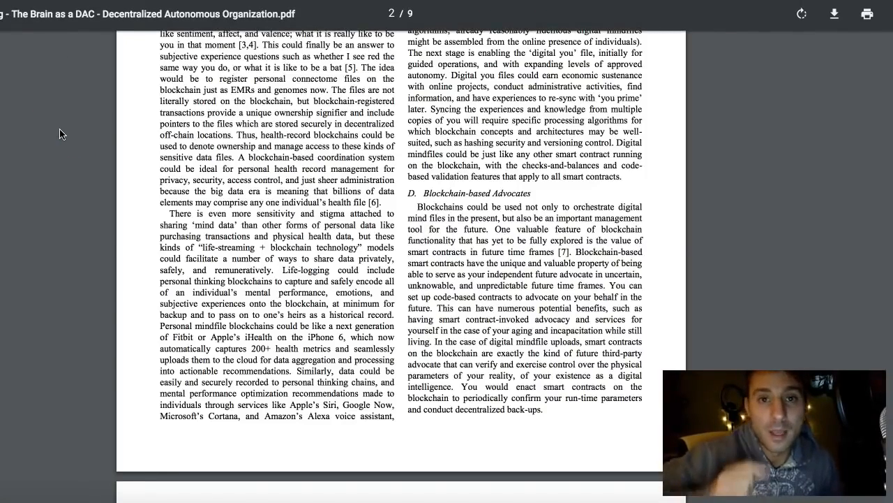
pyautogui.scroll(-3)
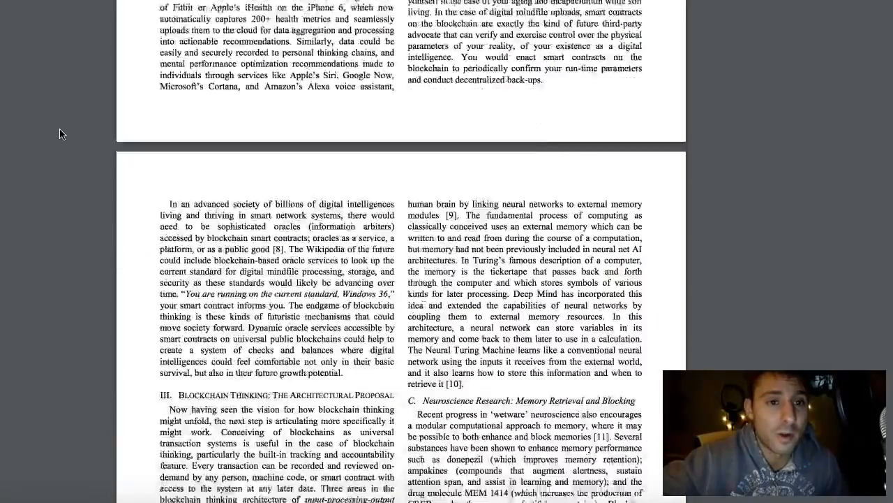
pyautogui.scroll(-3)
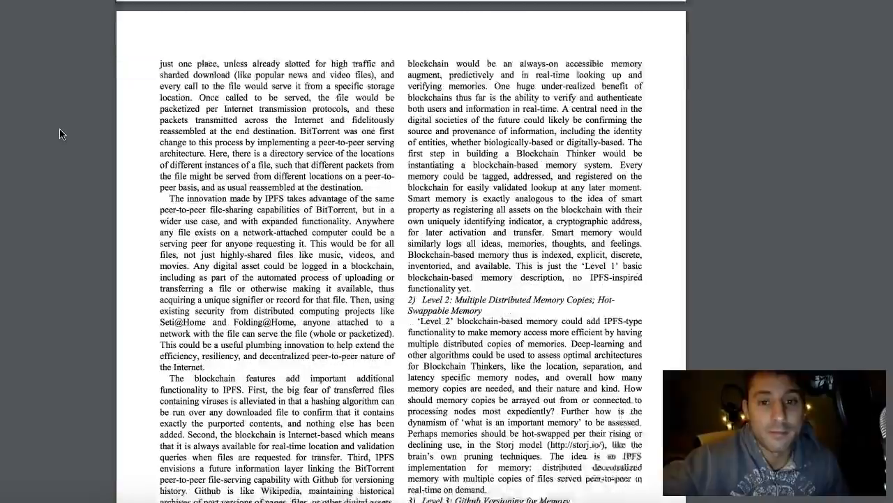
pyautogui.scroll(3)
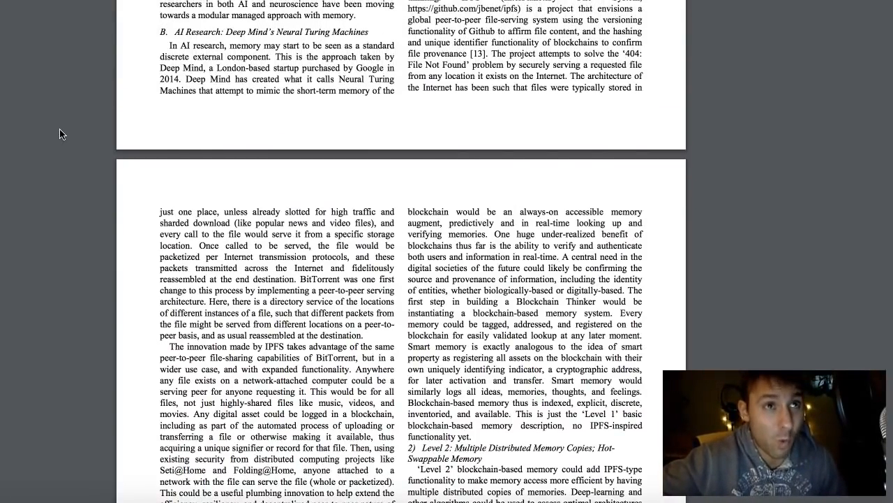